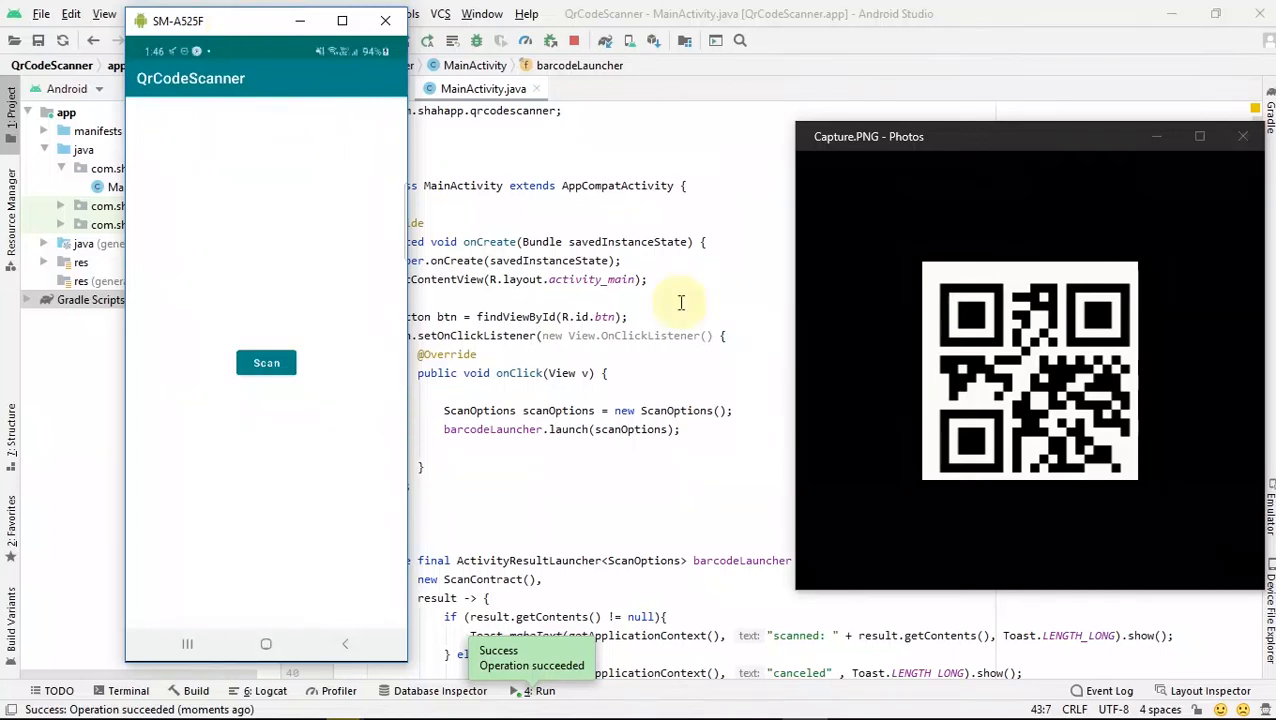
pyautogui.moveTo(748, 280)
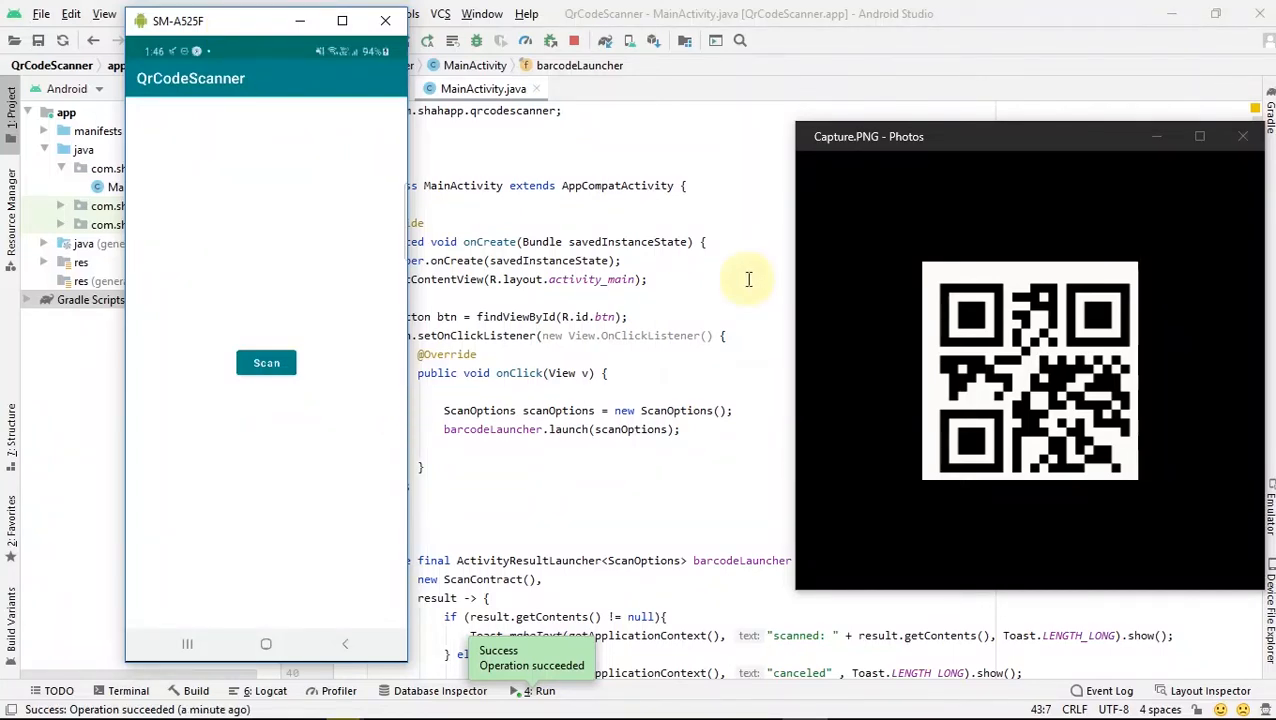
pyautogui.moveTo(266, 390)
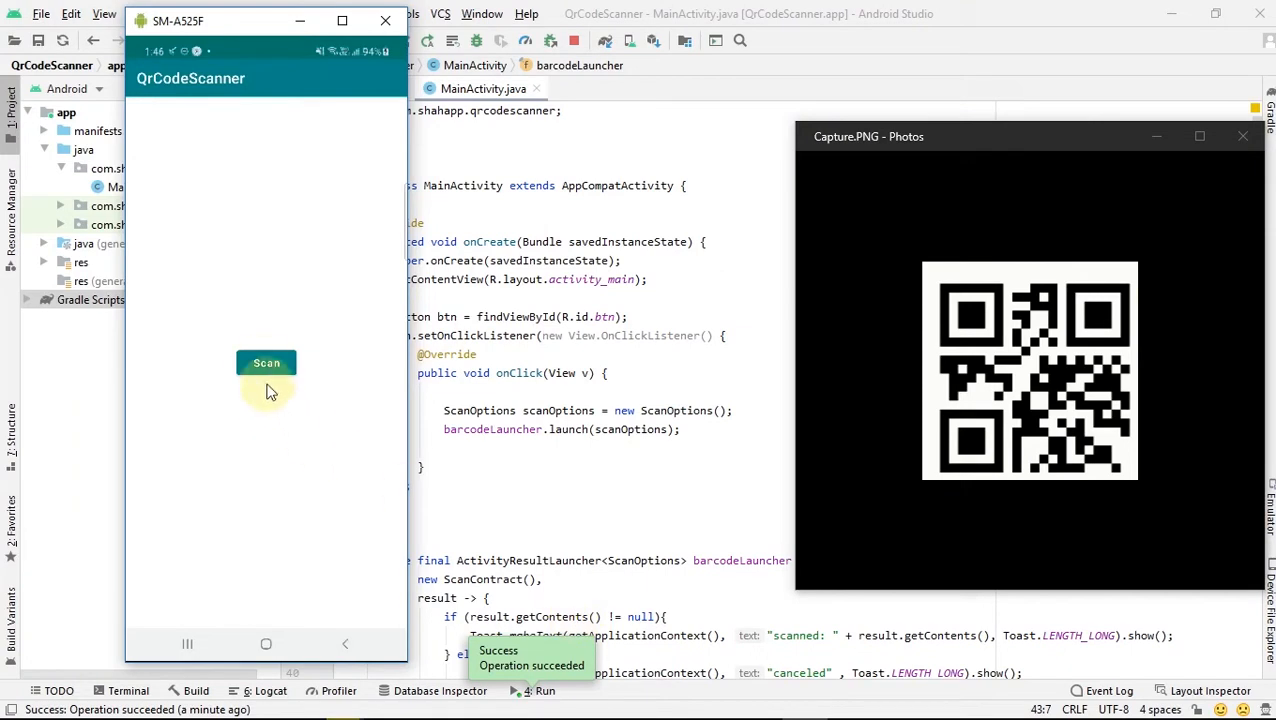
# Tap Scan in the finished app and scan the QR code, showing the 'scanned: magic codes' toast
pyautogui.click(266, 362)
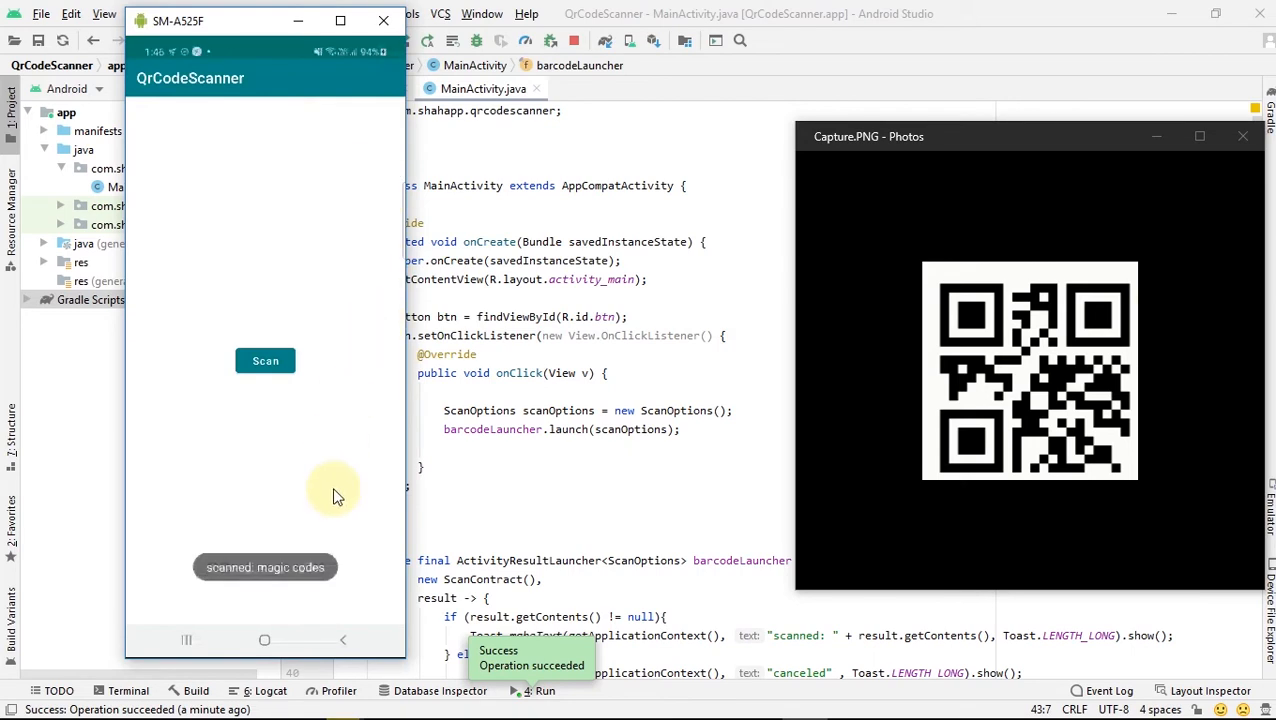
pyautogui.moveTo(348, 404)
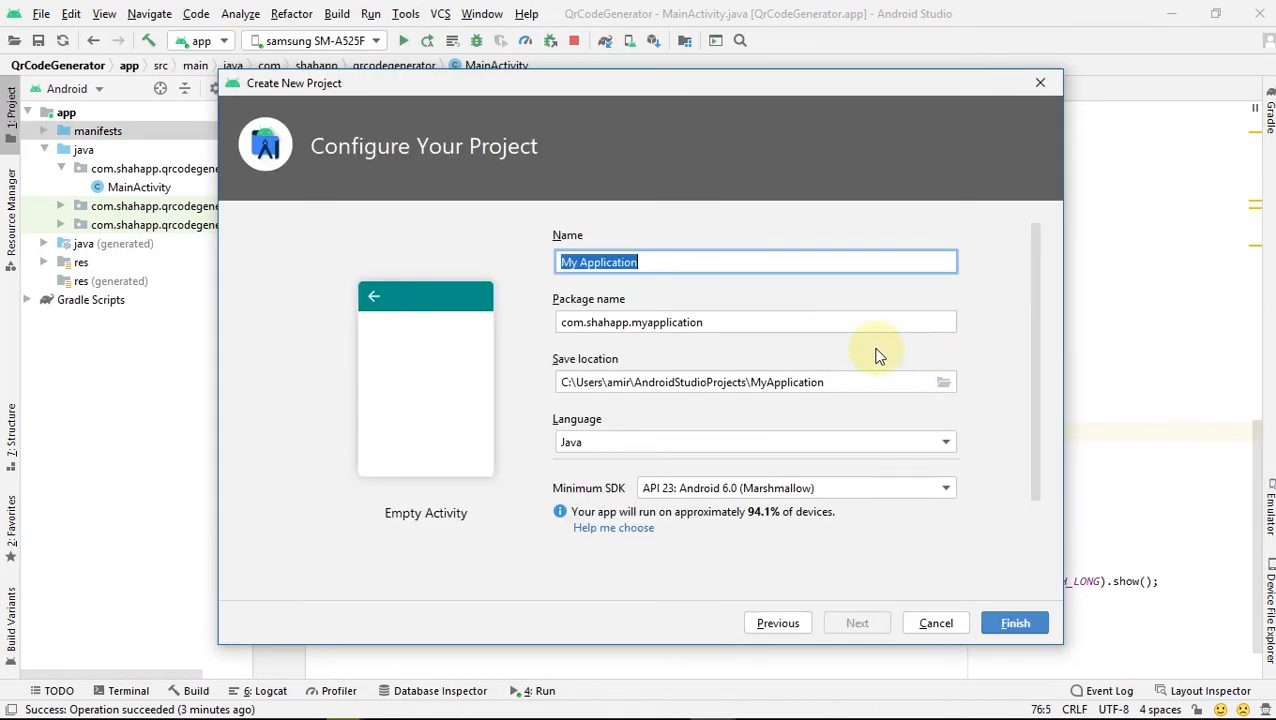
# Name the new Java empty-activity project QrCodeScanner and finish creating it
pyautogui.write('QrCod')
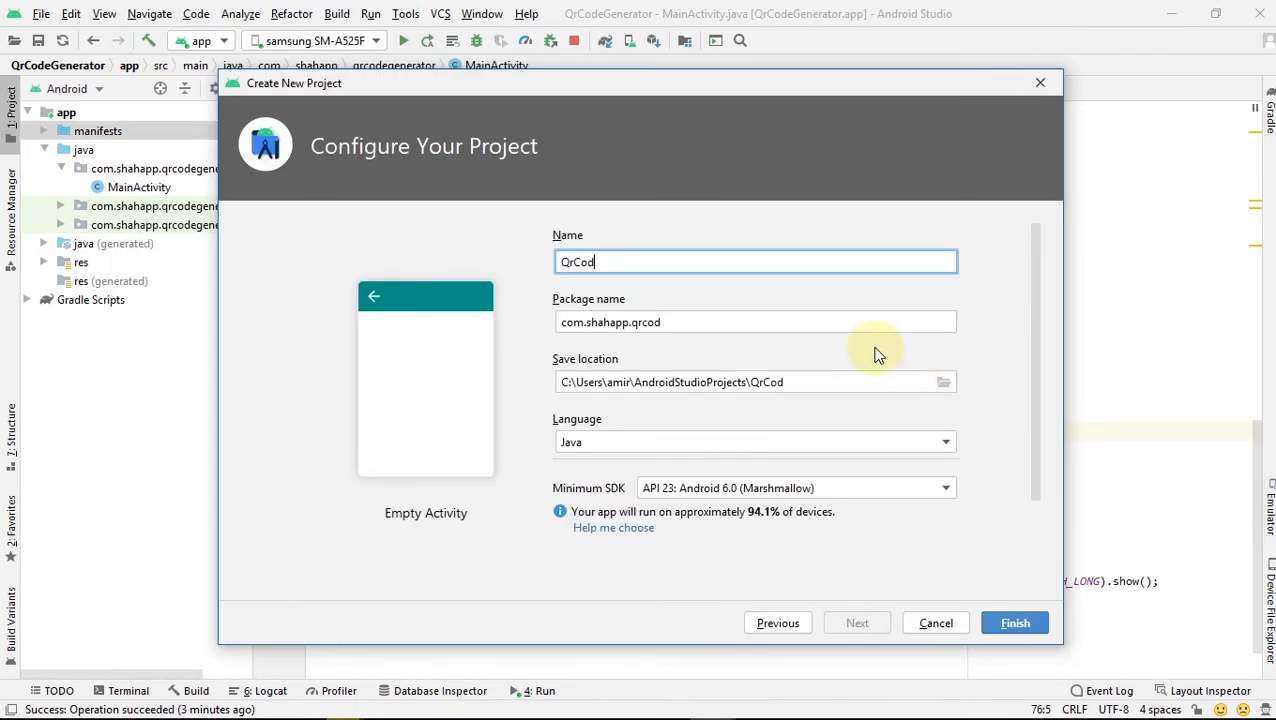
pyautogui.write('eScann')
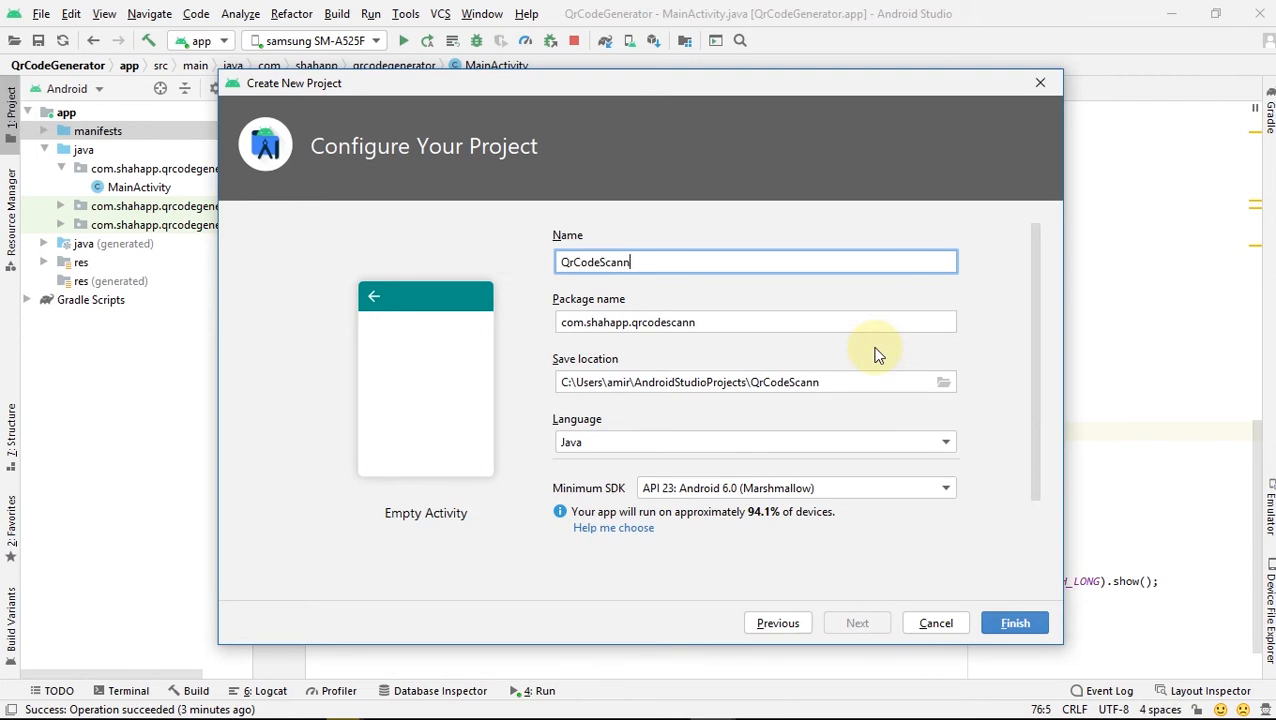
pyautogui.click(1014, 622)
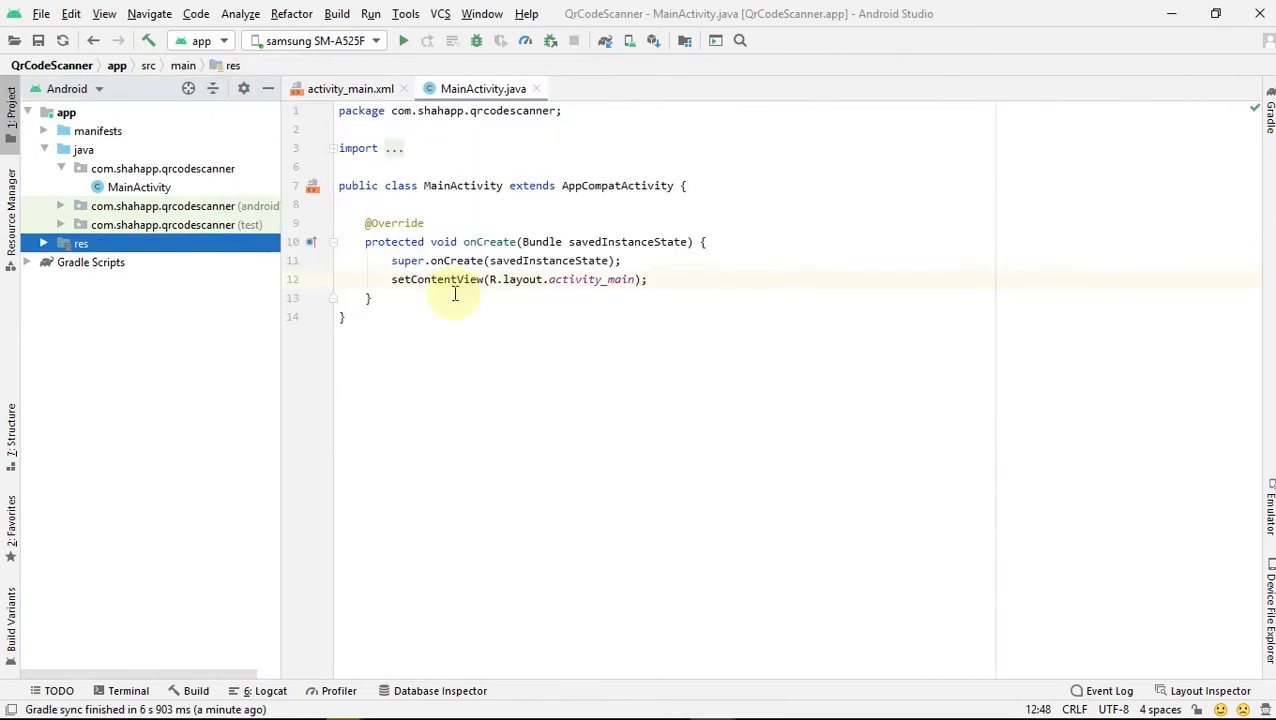
pyautogui.click(92, 262)
pyautogui.write('zxing androi')
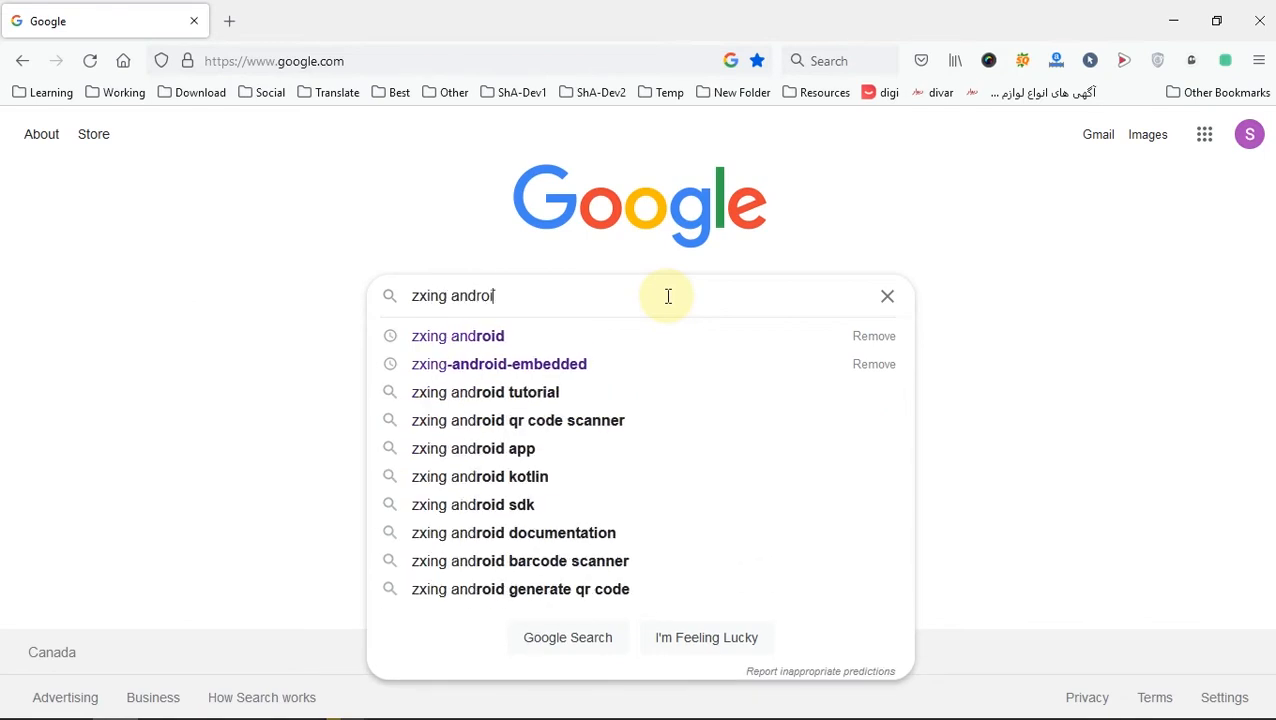
# Search 'zxing android' and reach the dependencies block in the zxing-android-embedded GitHub README
pyautogui.click(456, 336)
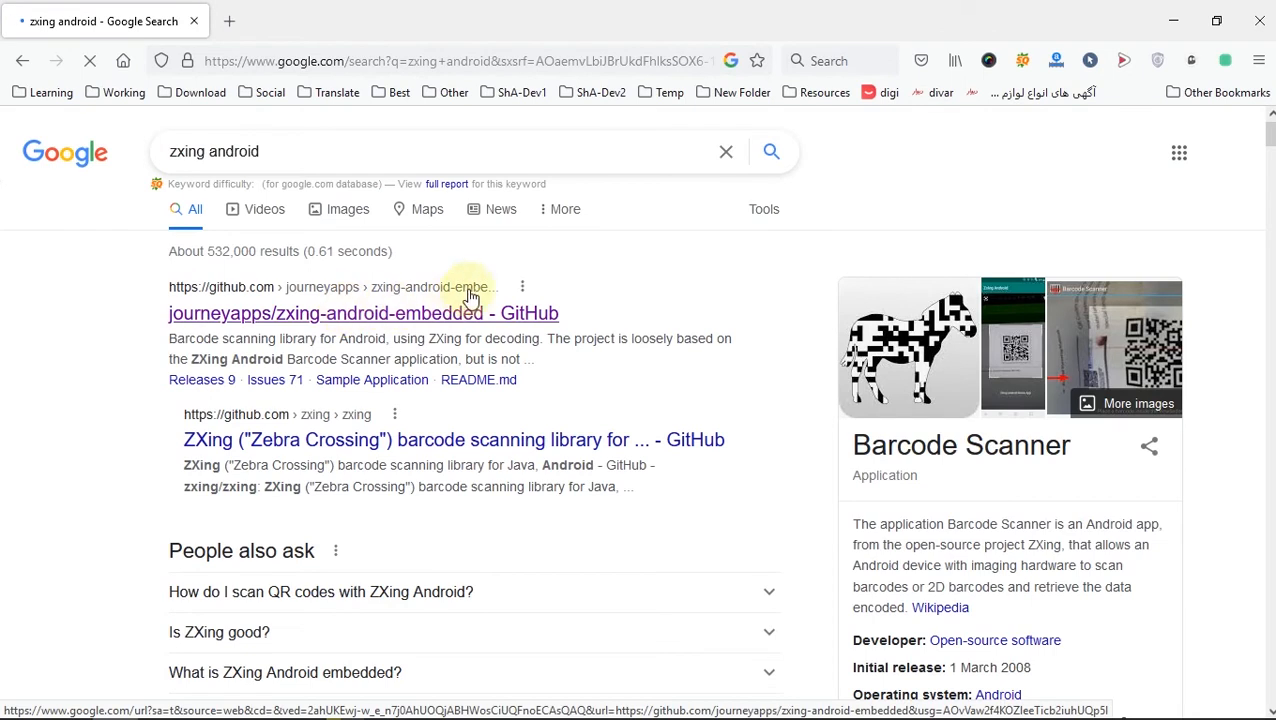
pyautogui.click(364, 312)
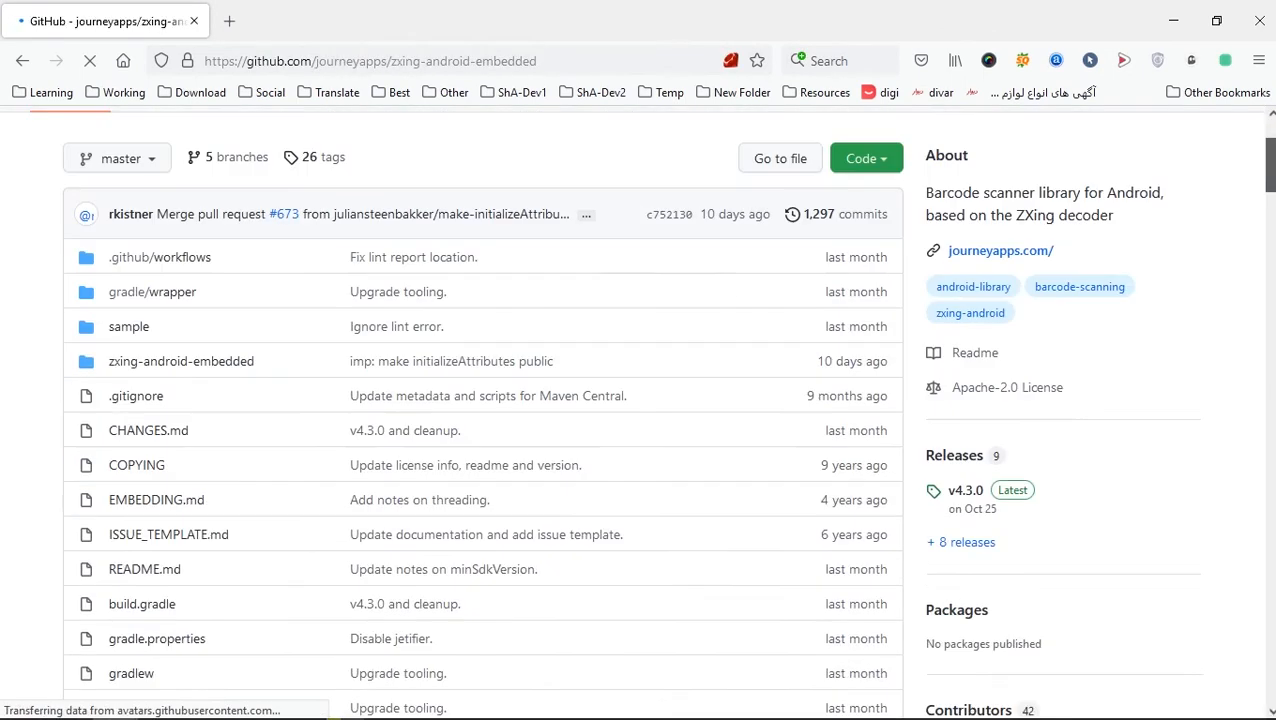
pyautogui.scroll(-3)
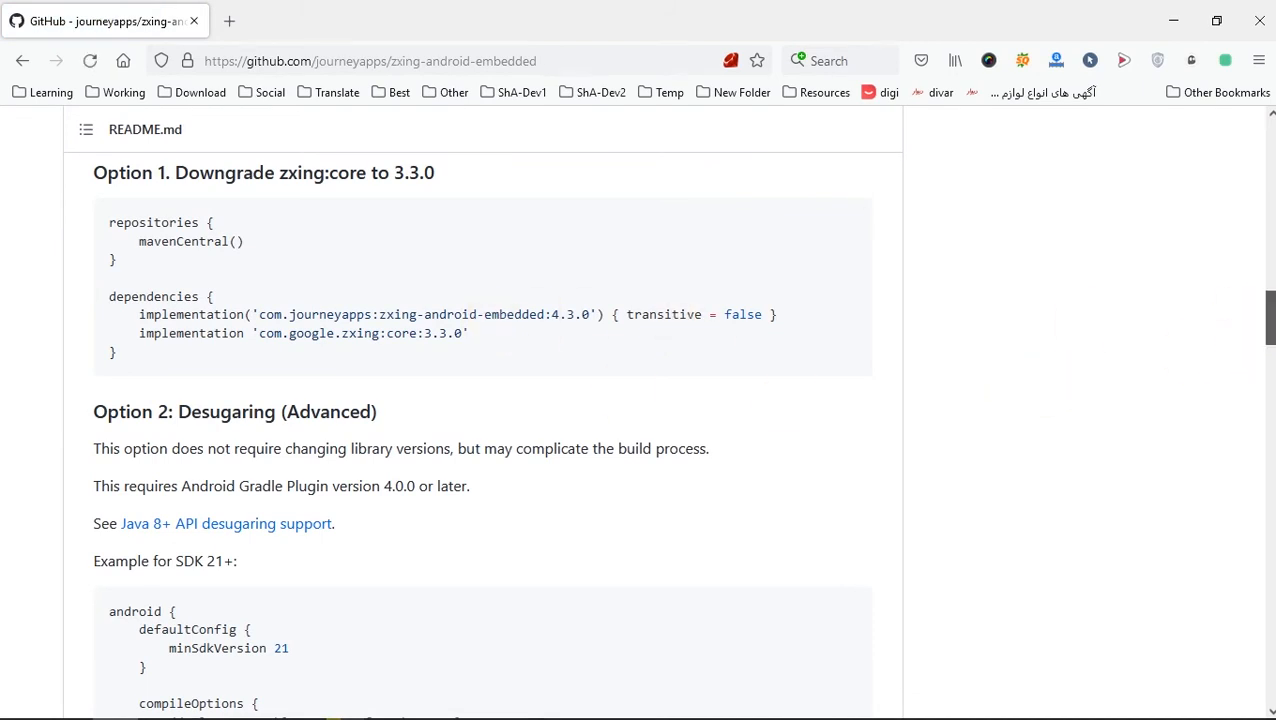
pyautogui.scroll(-3)
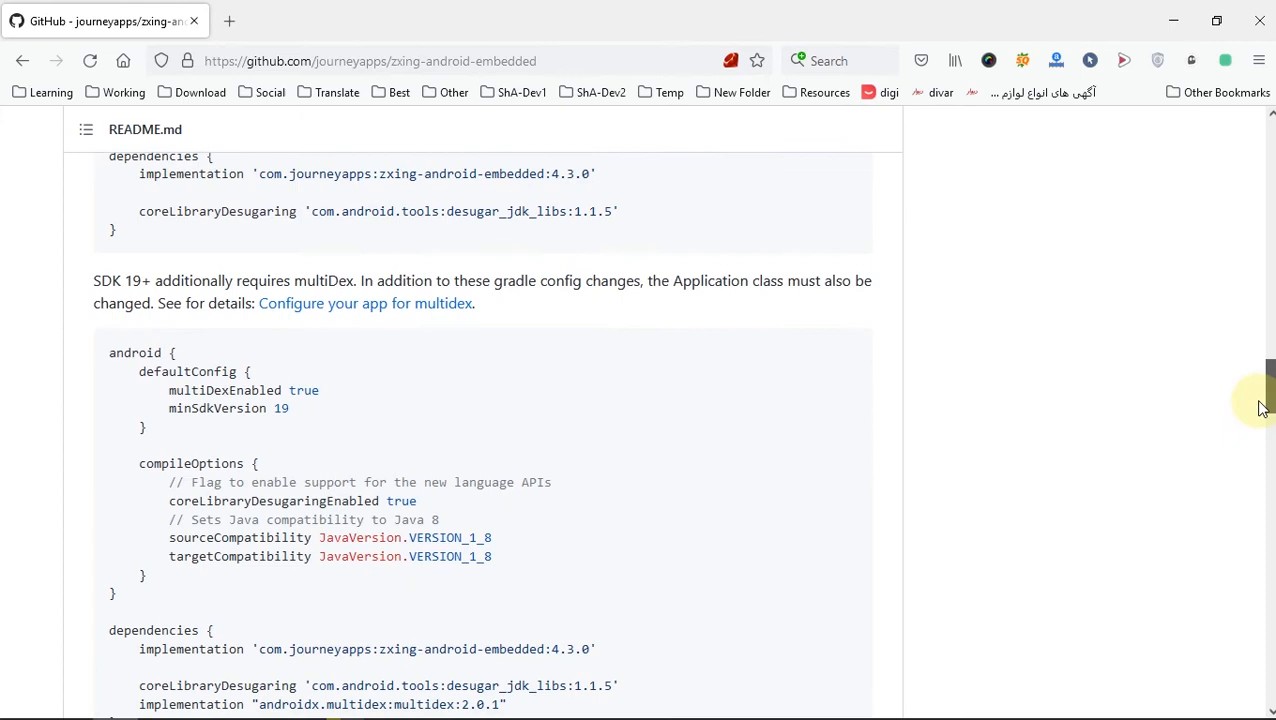
pyautogui.scroll(-3)
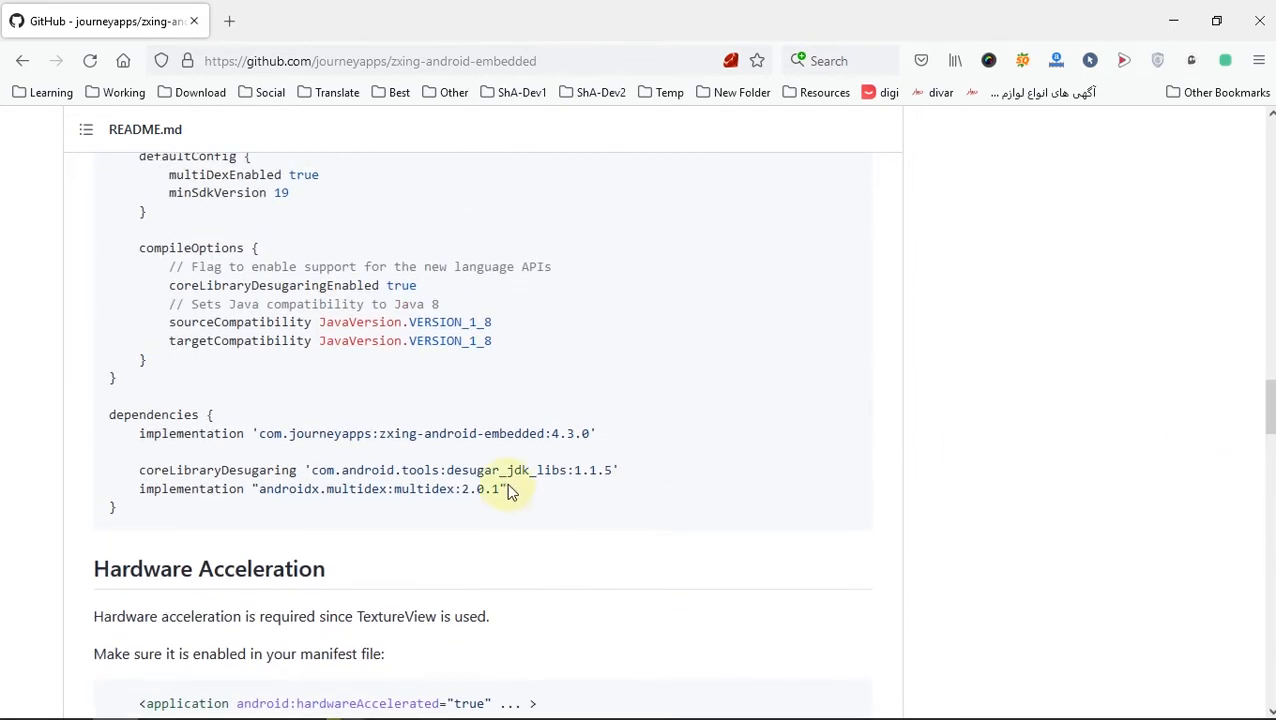
# Copy the zxing, desugaring and multidex dependency lines and switch back to Android Studio
pyautogui.moveTo(140, 432); pyautogui.dragTo(508, 488)
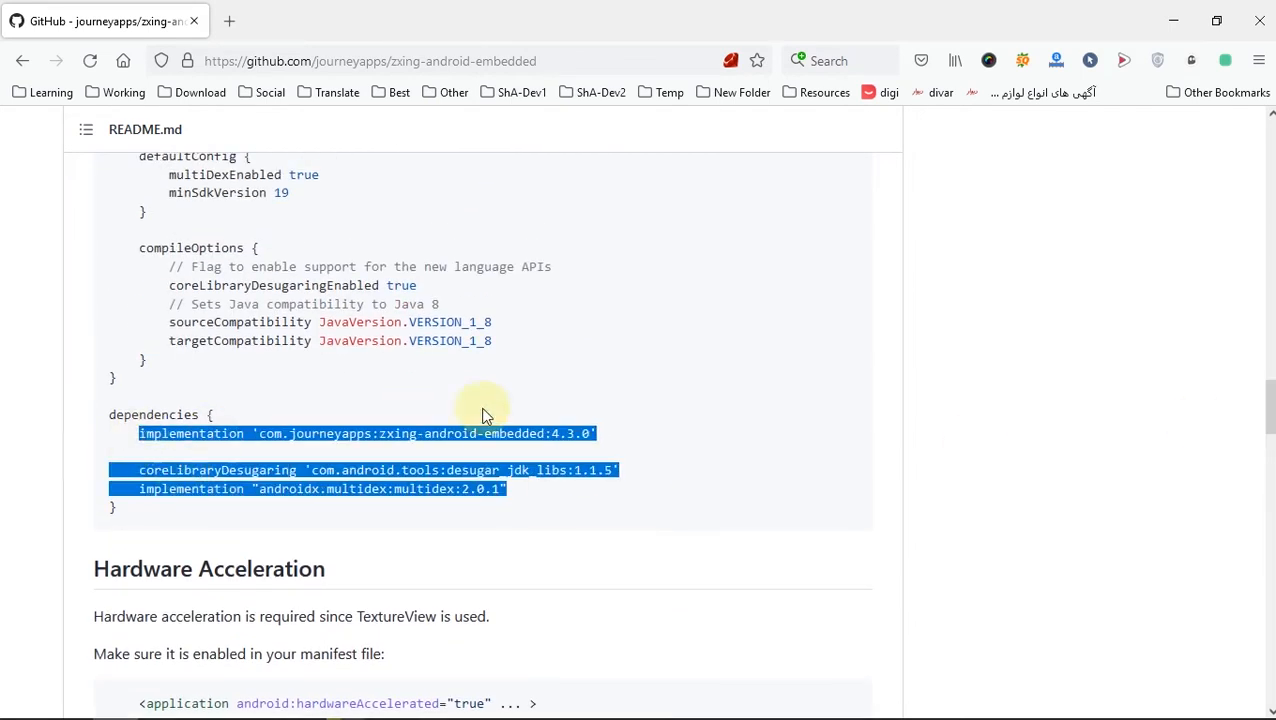
pyautogui.press('alt+tab')
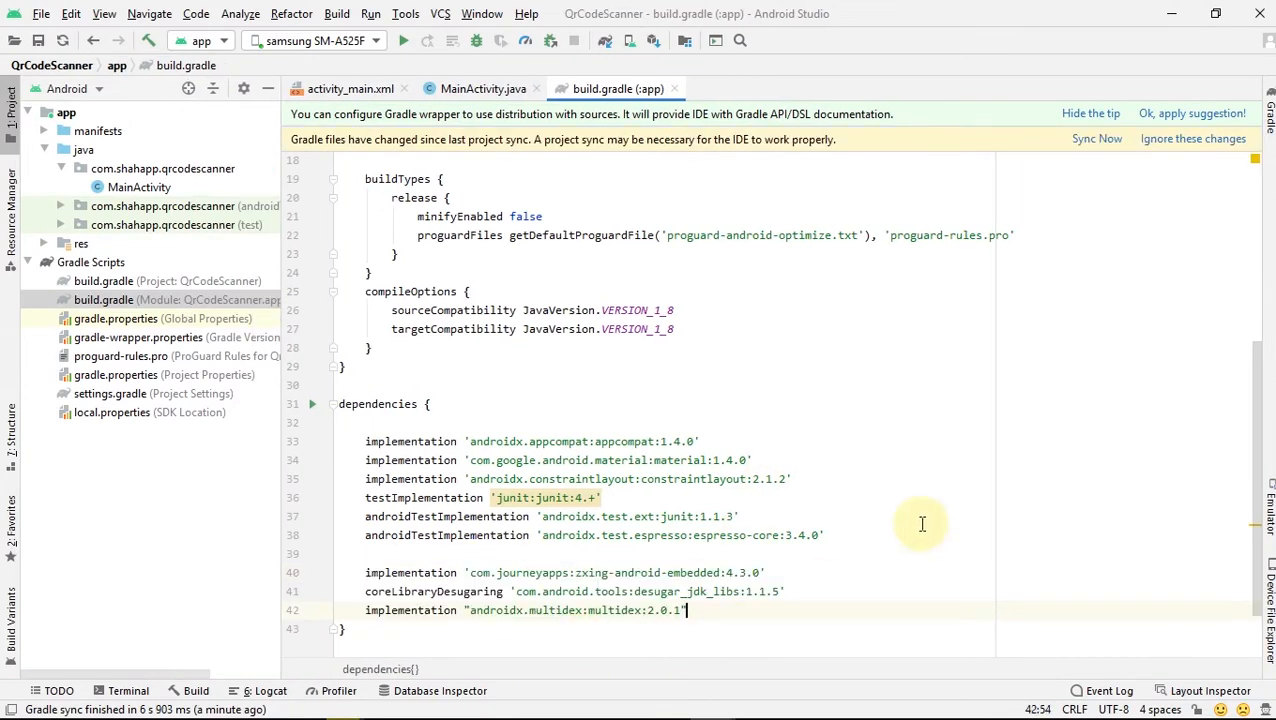
# Sync Gradle after pasting the scanner dependencies into the app module's build.gradle
pyautogui.click(1096, 140)
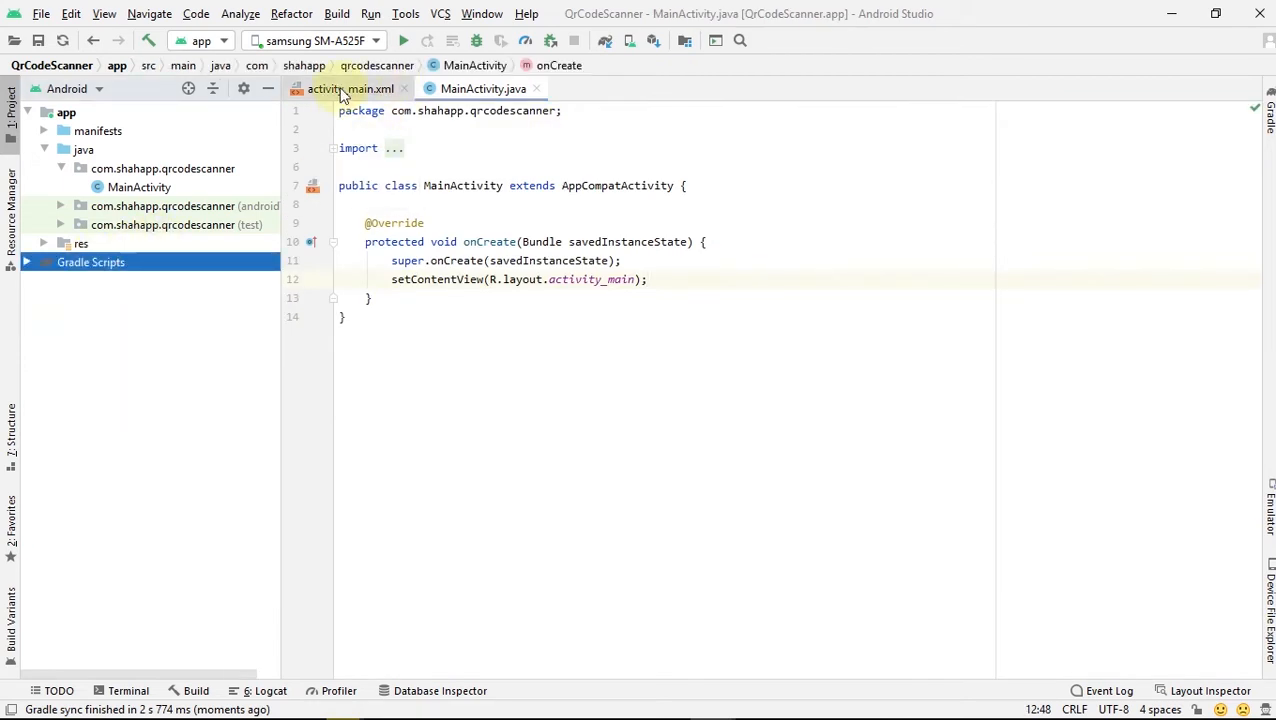
# In activity_main.xml turn the Hello World TextView into a Button with text Scan
pyautogui.click(350, 88)
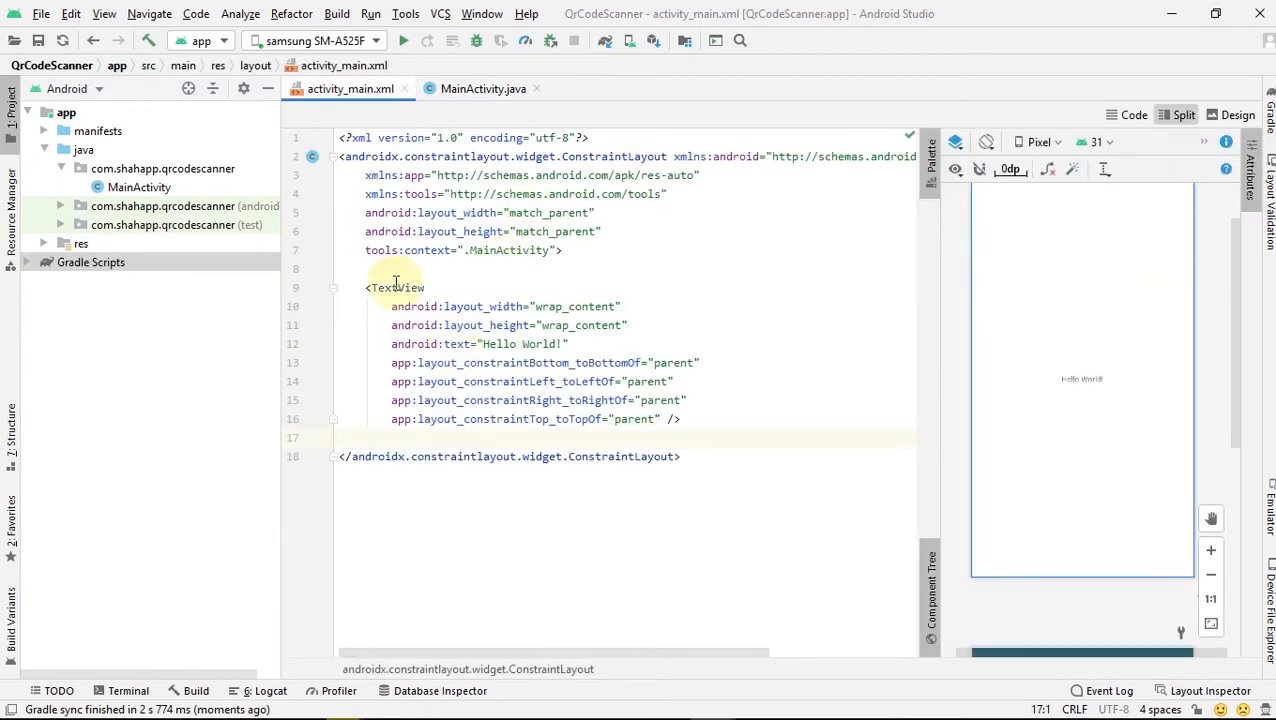
pyautogui.write('Butt')
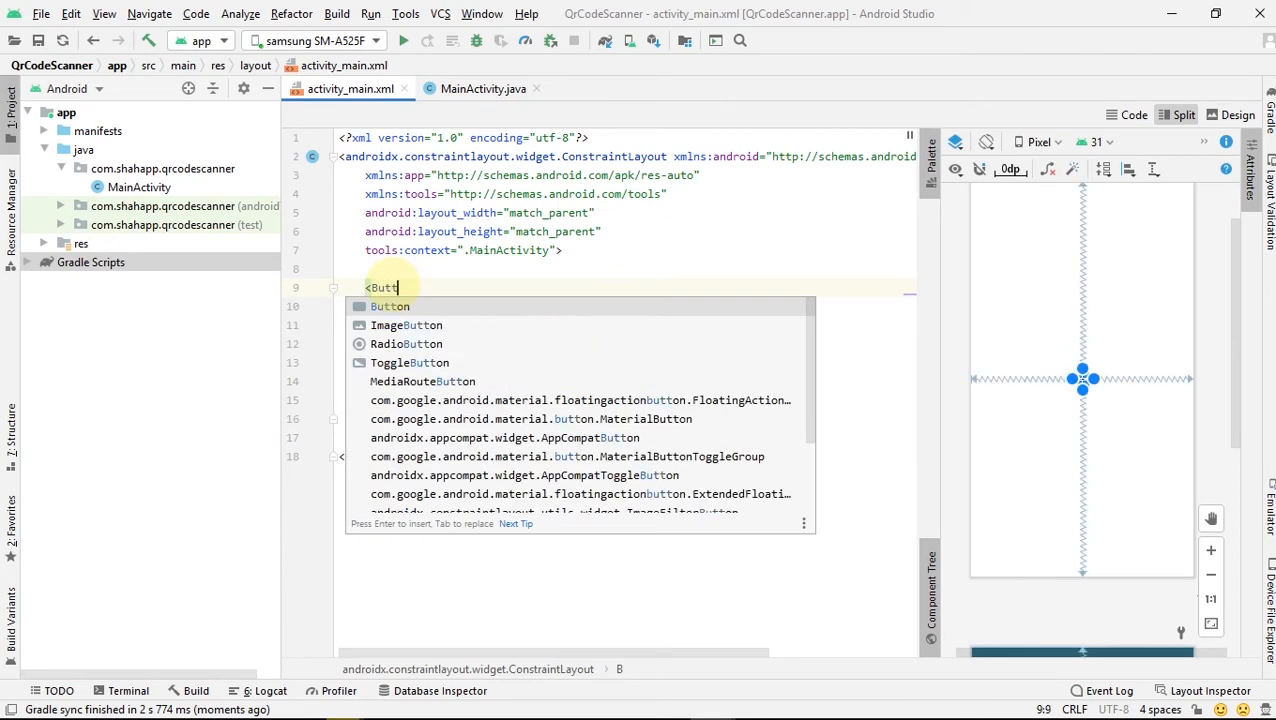
pyautogui.click(390, 306)
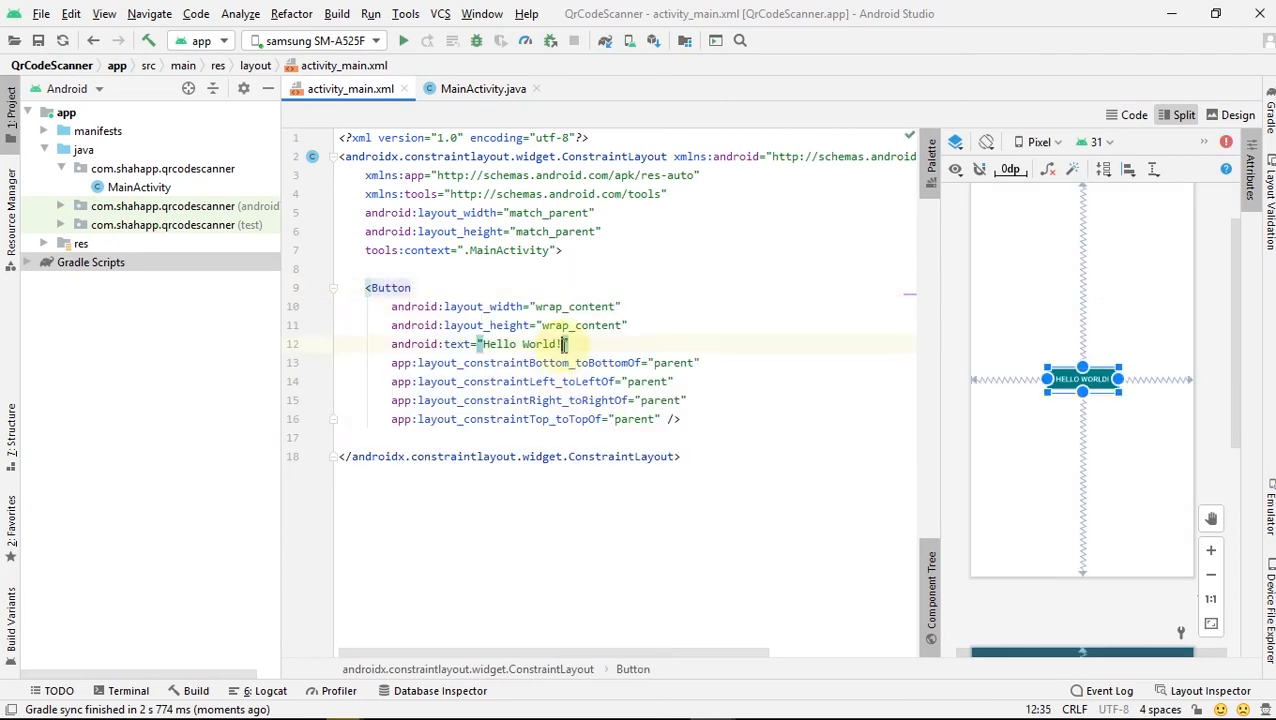
pyautogui.write('Scan')
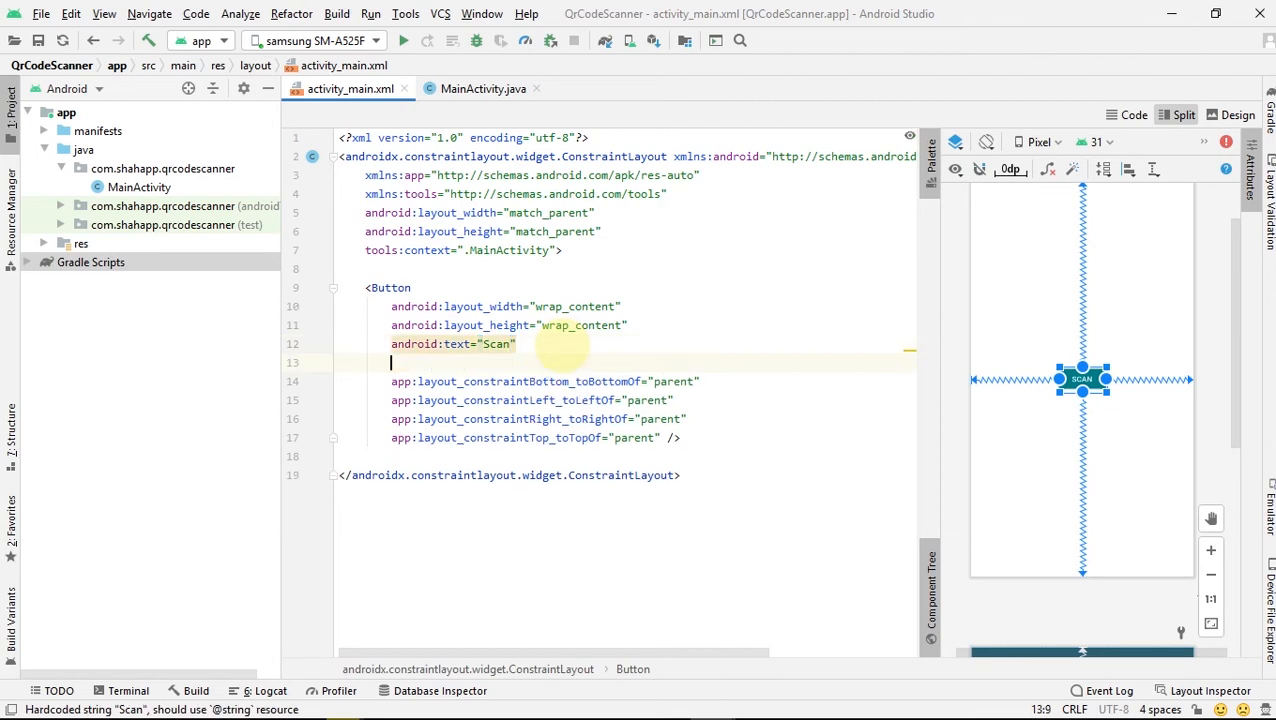
# Give the button id @+id/btn and textAllCaps false, then return to MainActivity
pyautogui.write('android:id="@+id/')
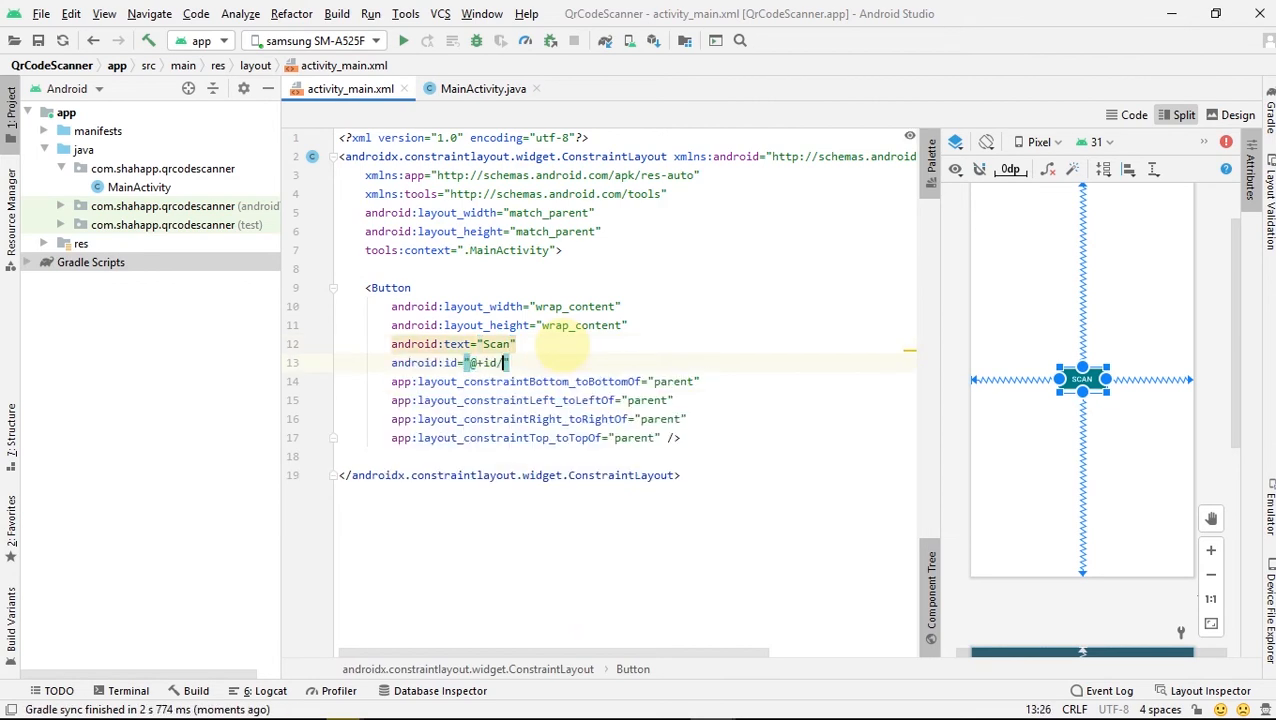
pyautogui.write('btn')
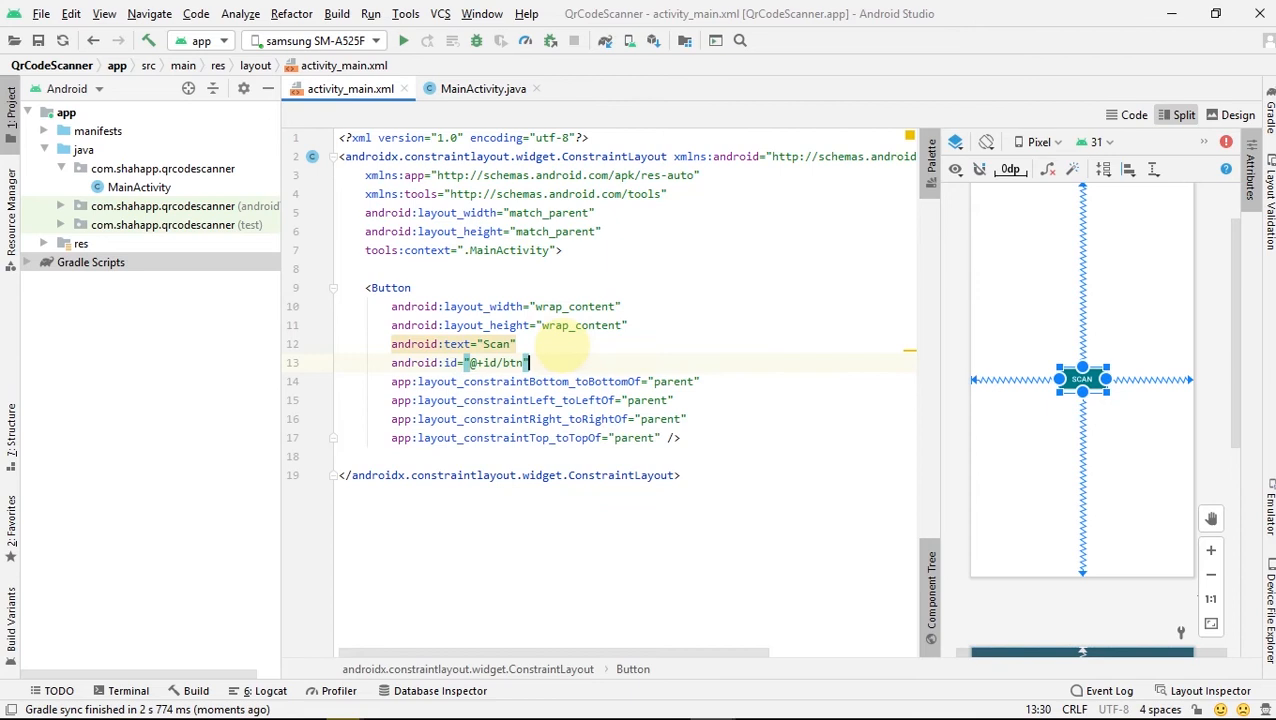
pyautogui.write('android:textAllCaps="false"')
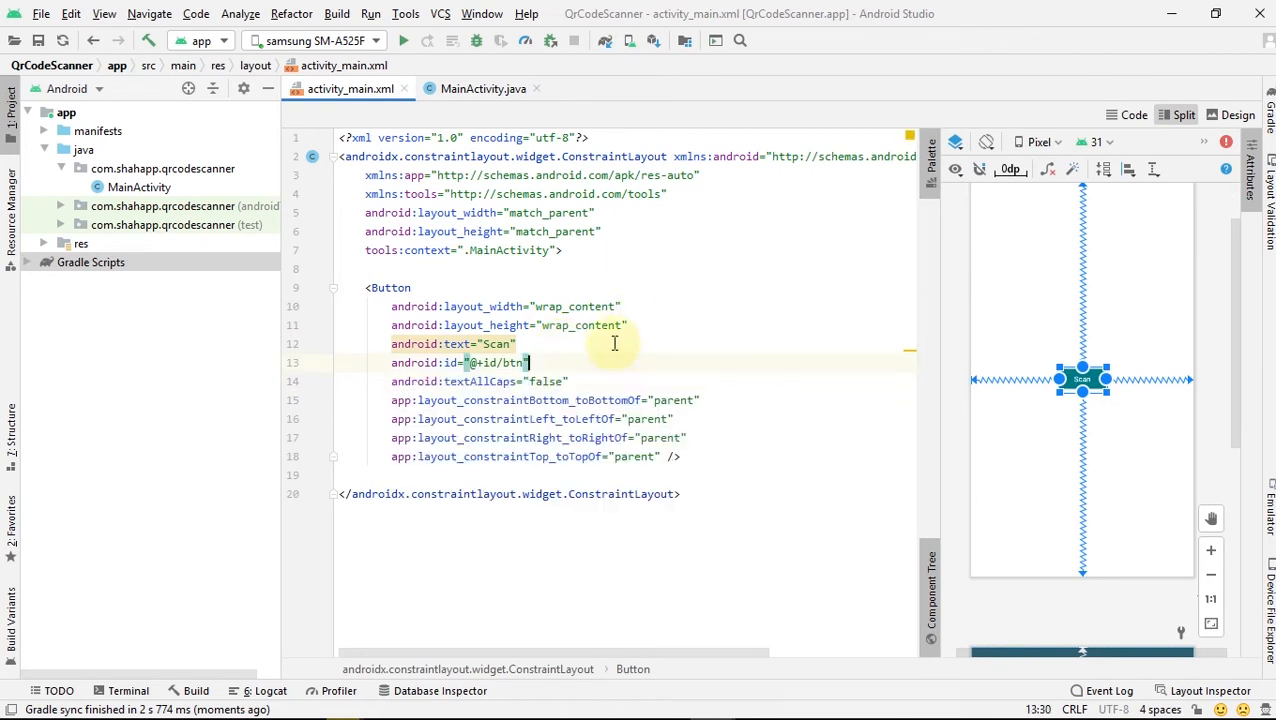
pyautogui.click(484, 88)
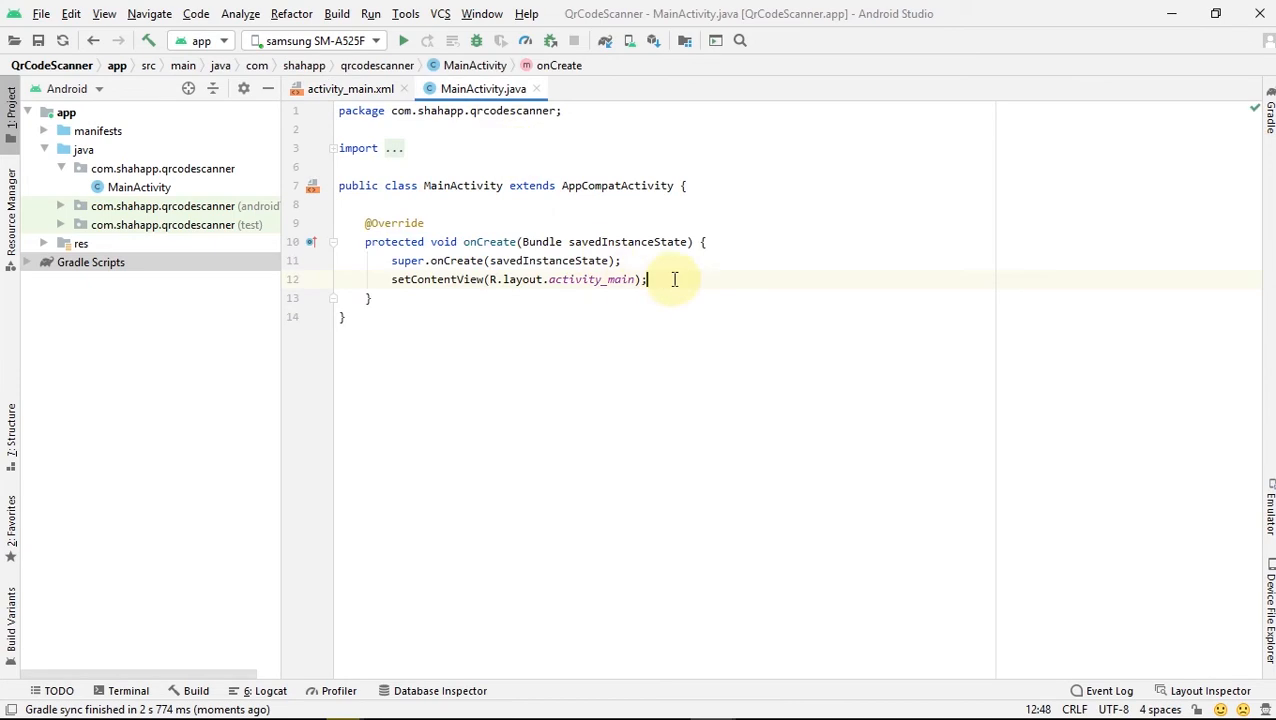
# Declare Button b from findViewById btn and attach a setOnClickListener to it
pyautogui.write('B')
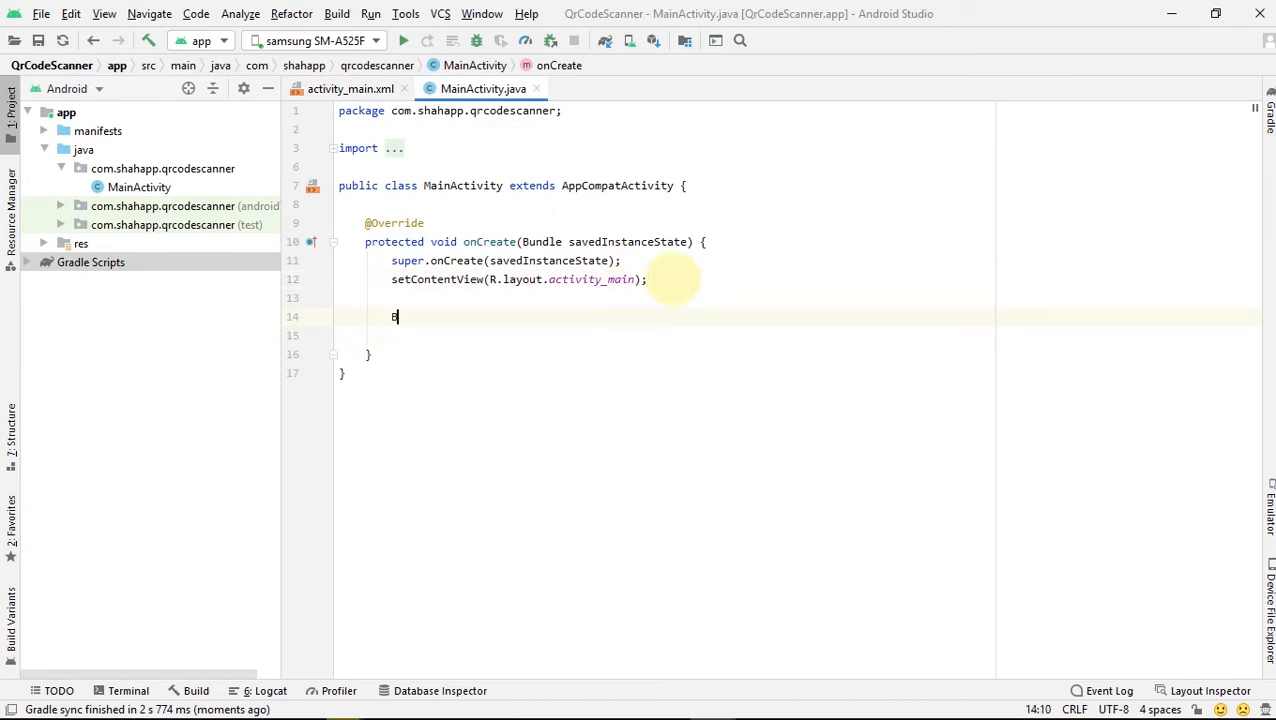
pyautogui.write('utton btn = findViewById(R.id.btn);')
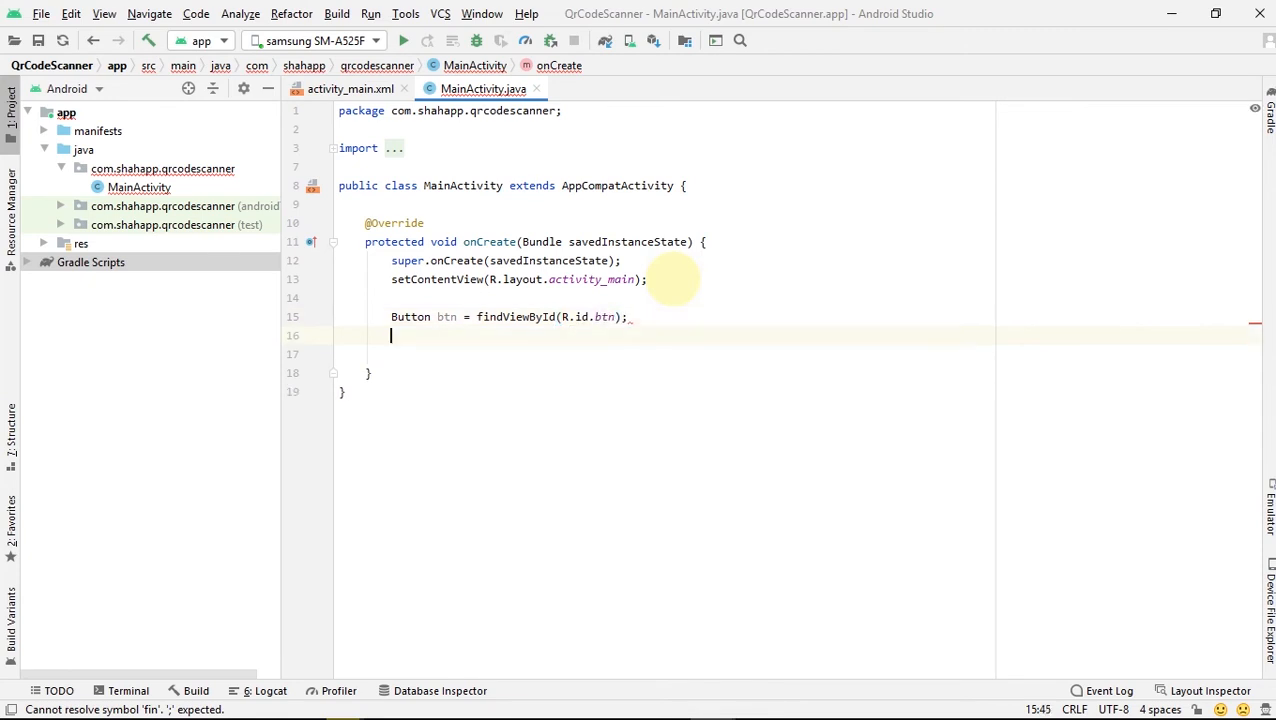
pyautogui.write('btn.setor')
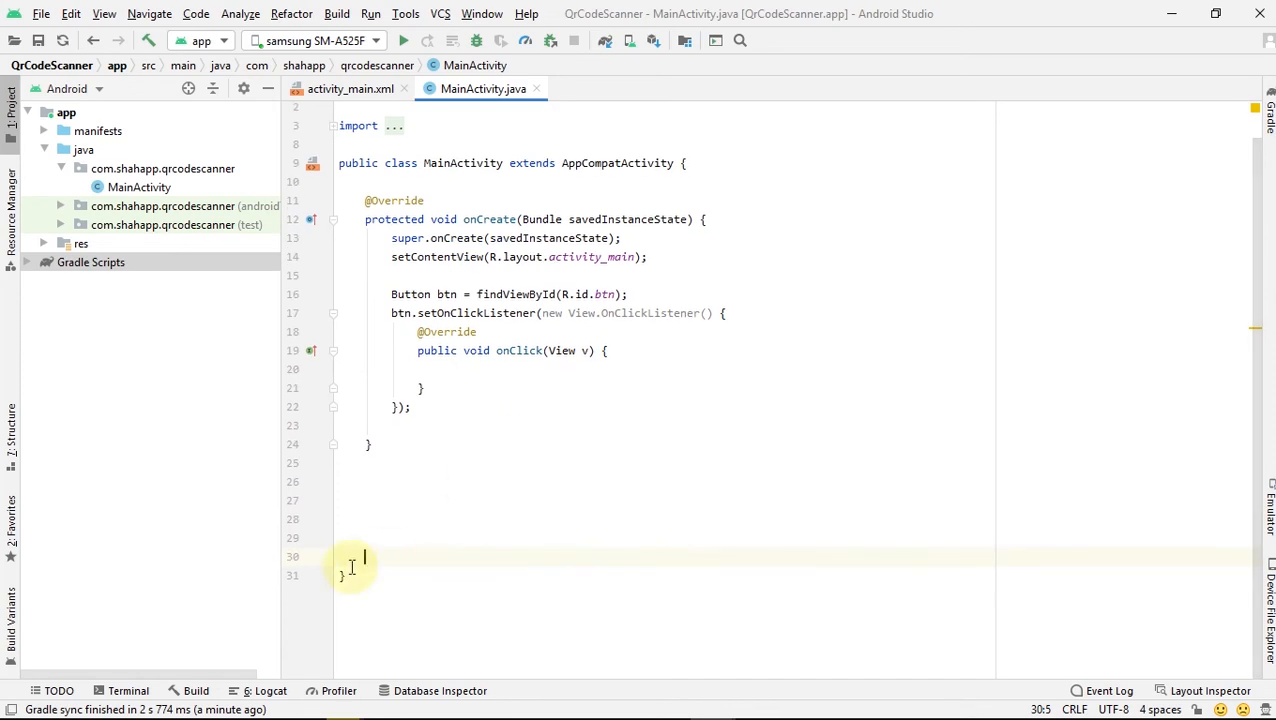
# Declare private ActivityResultLauncher<ScanOptions> barcodeLauncher = registerForActivityResult(new ScanContract(), result -> { })
pyautogui.write('private final')
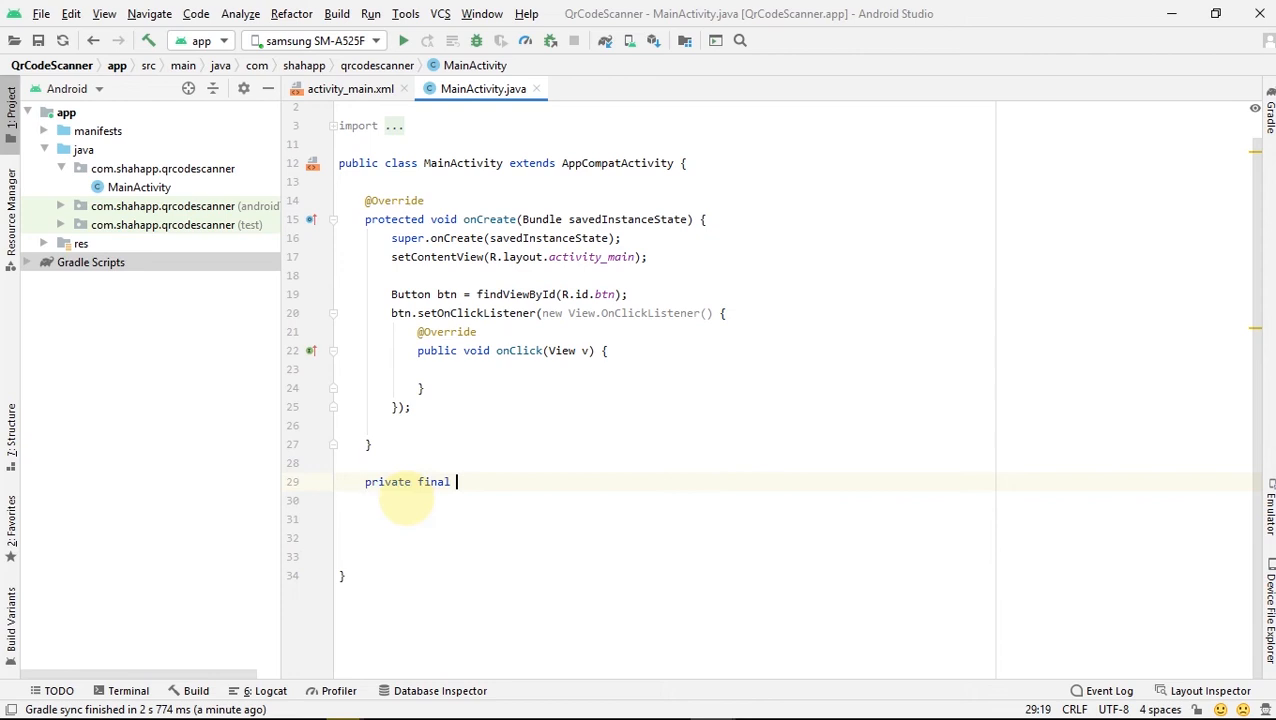
pyautogui.write('ActivityResultLauncher')
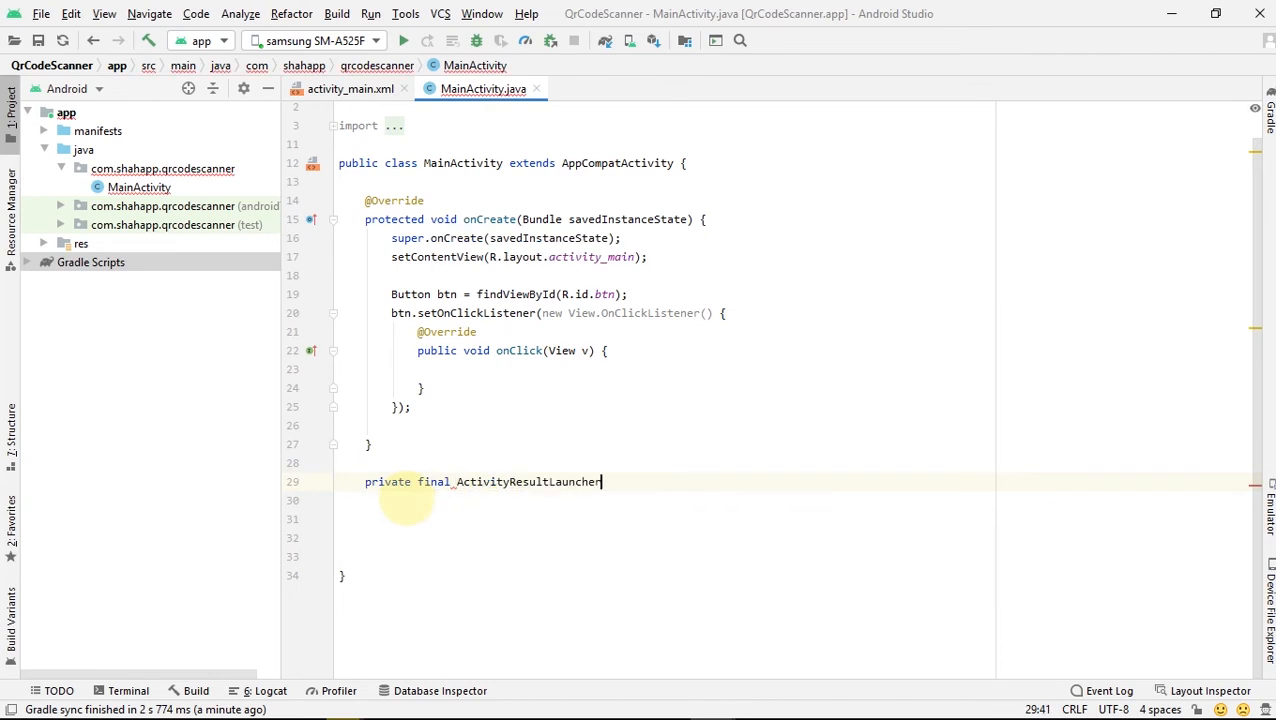
pyautogui.write('<ScanOptions>')
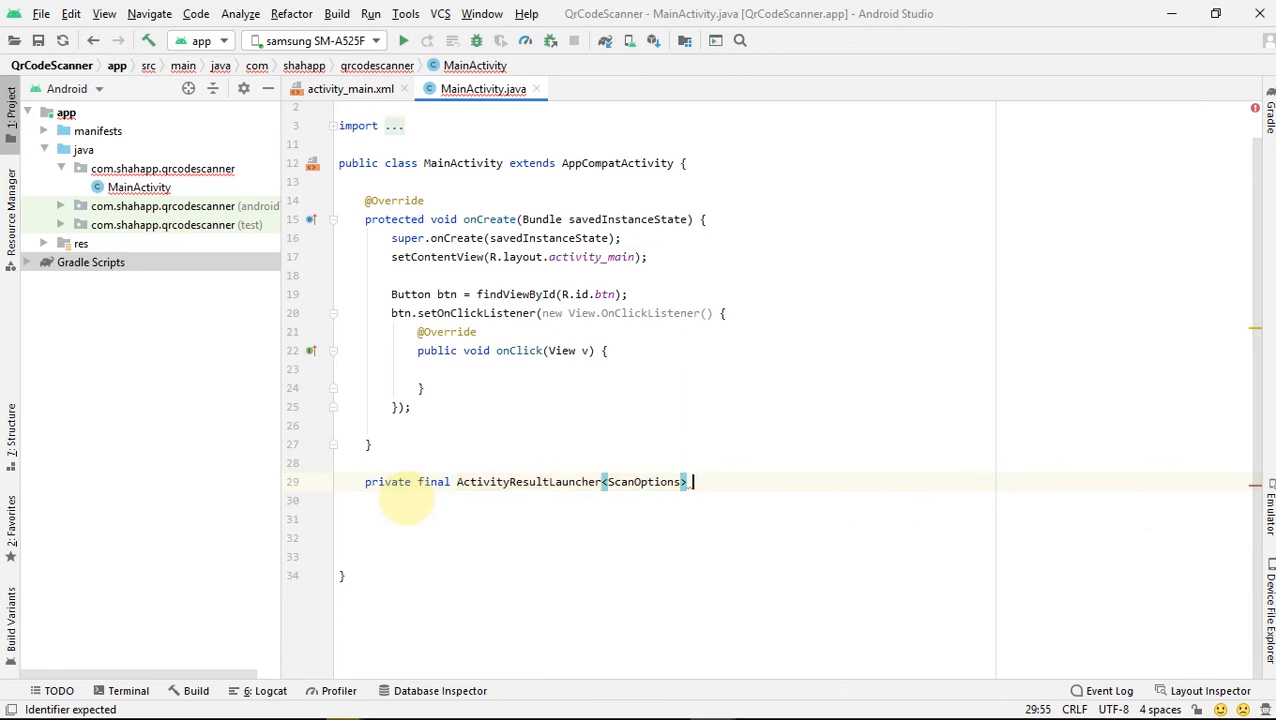
pyautogui.write('barcod')
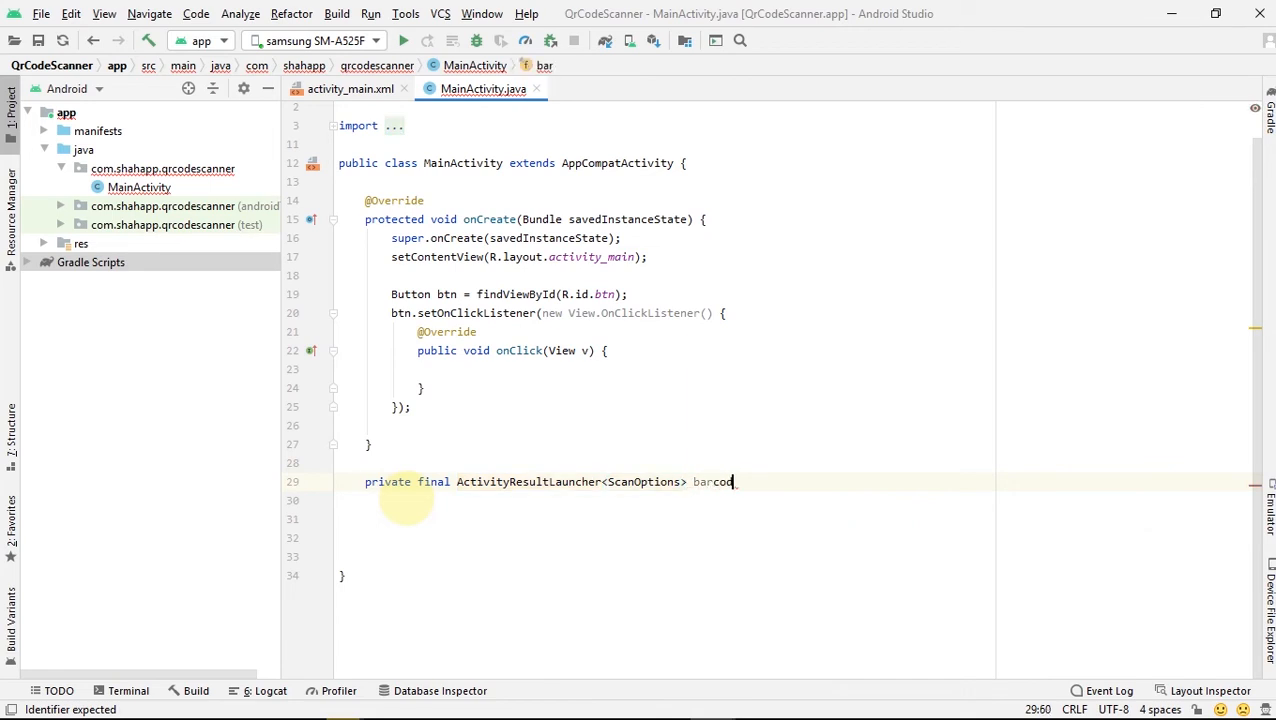
pyautogui.write('eLauncher')
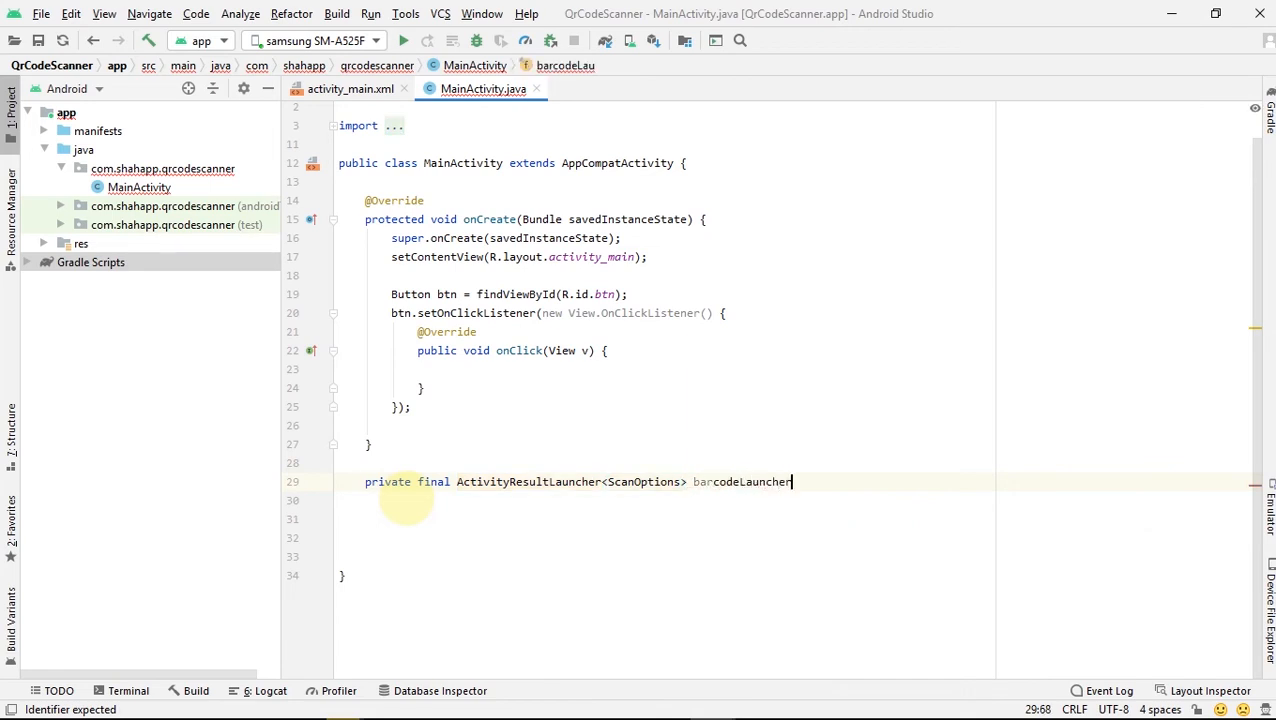
pyautogui.write('= registerForActivityResult()')
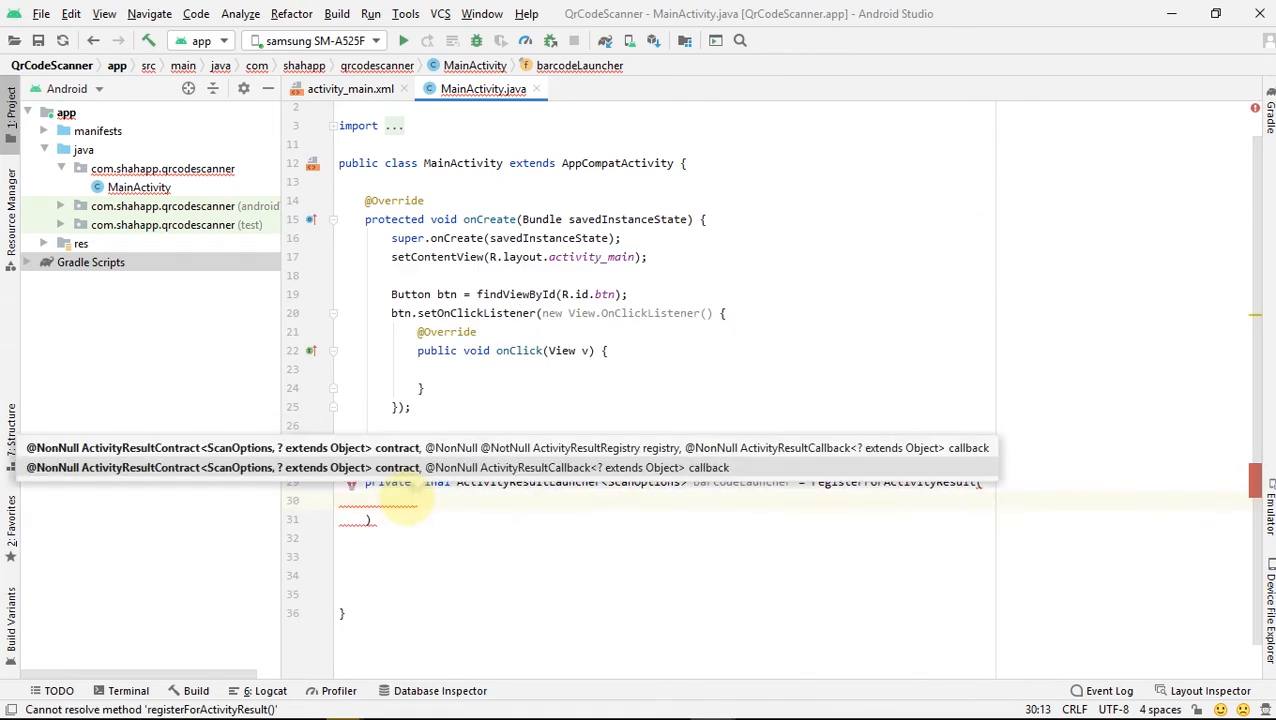
pyautogui.write('new ScanContract(),')
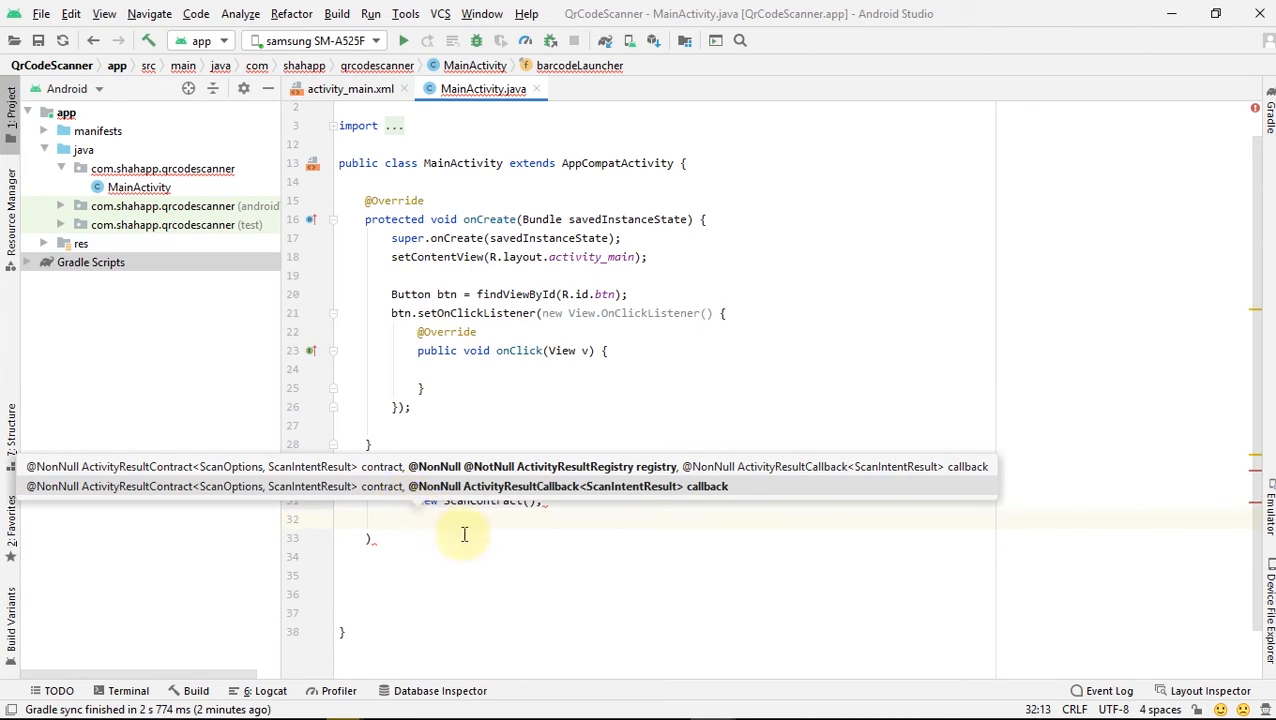
pyautogui.write('result -> {')
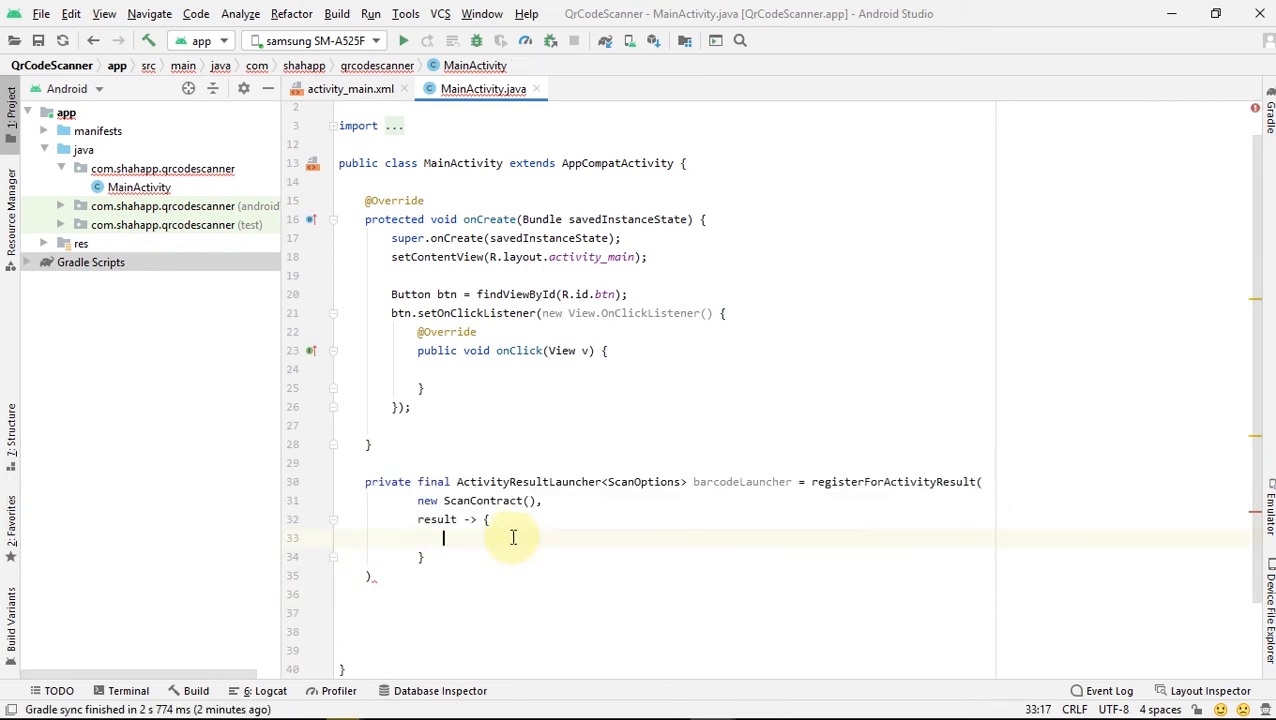
# Add the condition if (result.getContents() != null) inside the result lambda
pyautogui.write('if (')
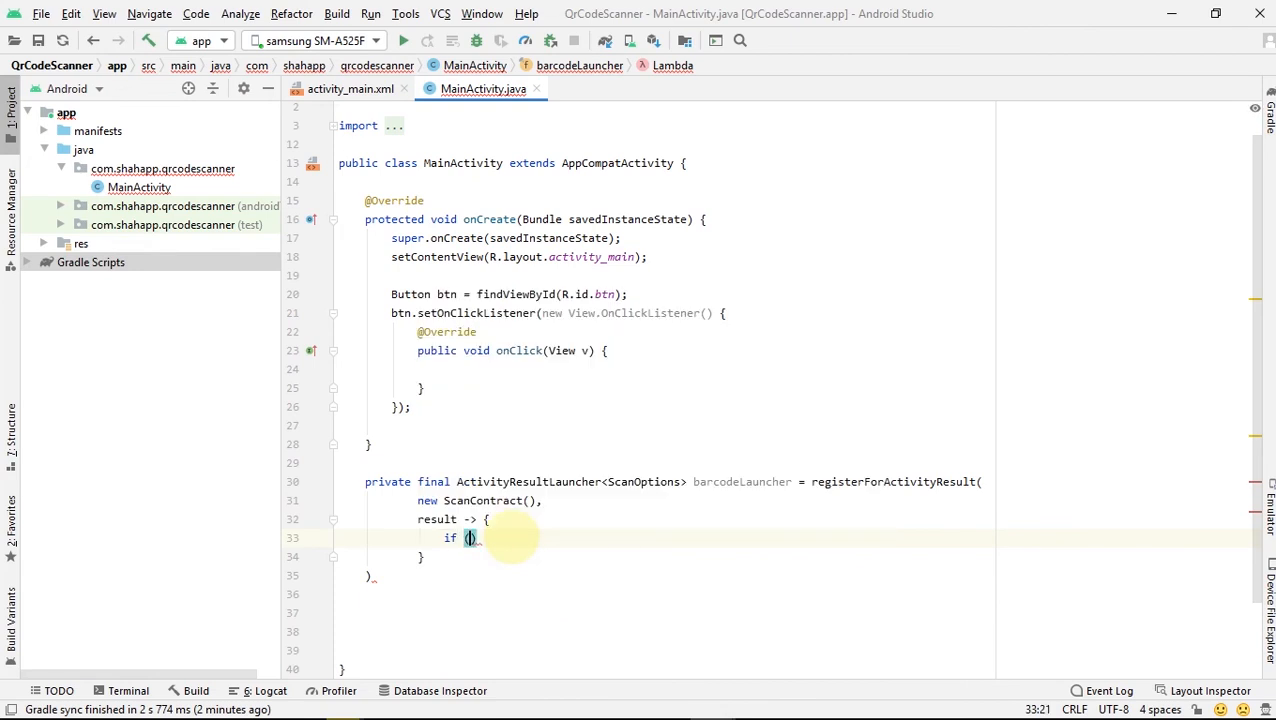
pyautogui.write('result')
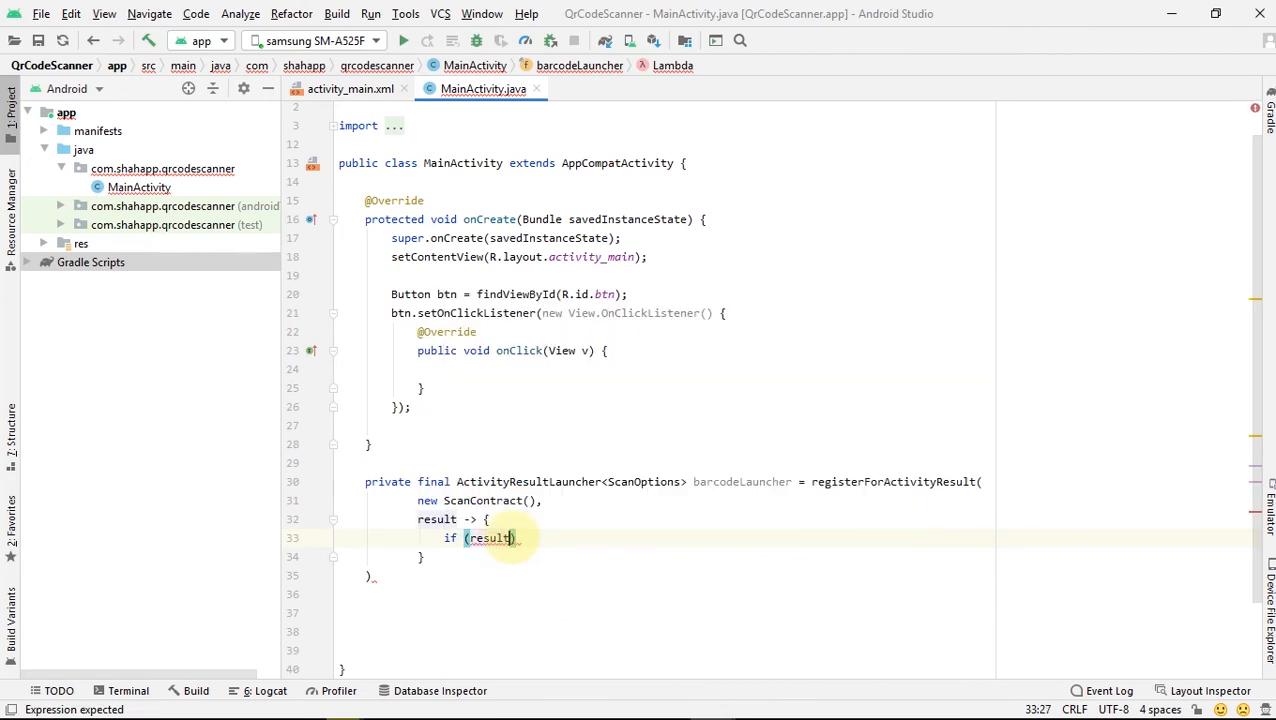
pyautogui.write('.getContents()')
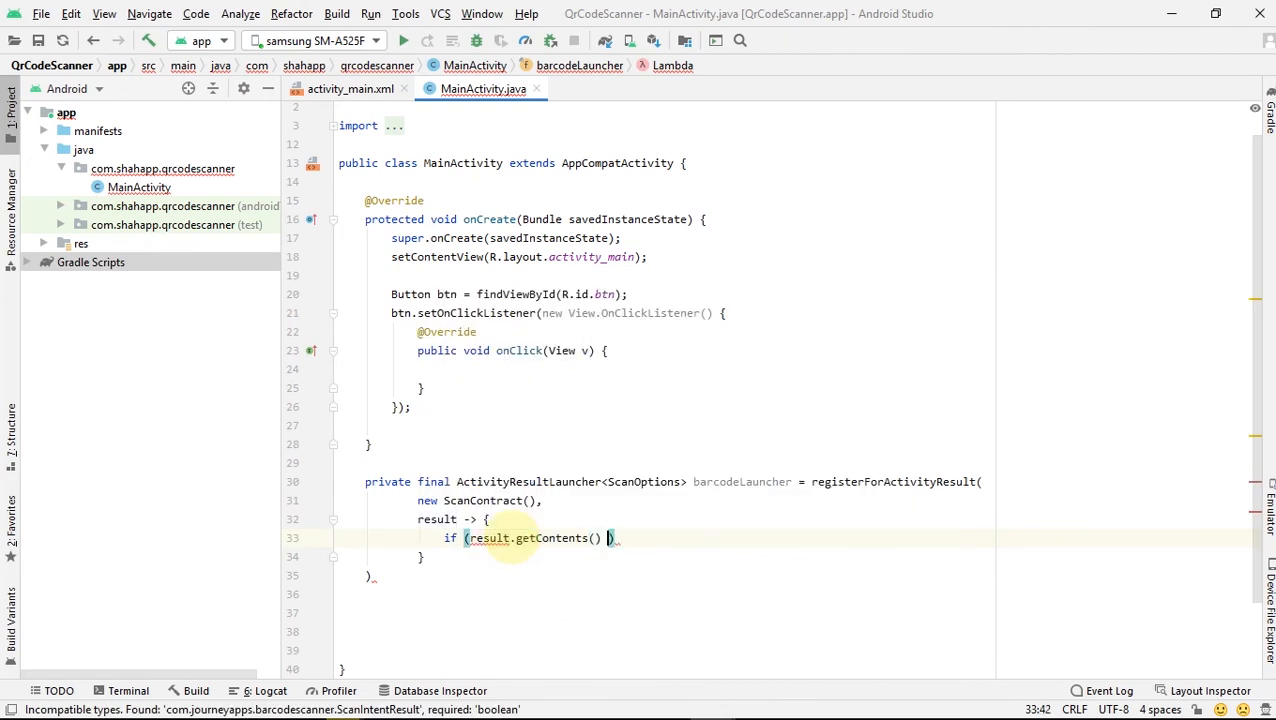
pyautogui.write('!= null')
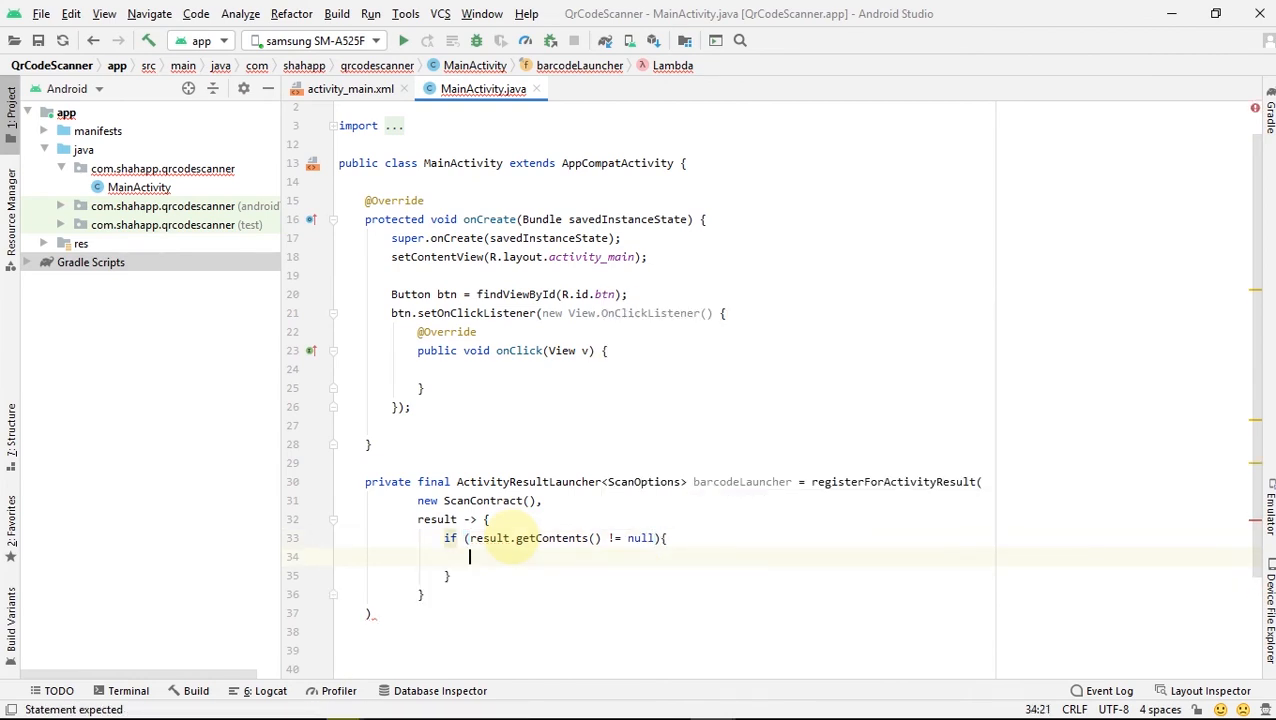
# Show a LENGTH_LONG toast 'scanned: ' plus result.getContents(), and start an else branch
pyautogui.write('Toast.makeText(getApplicationContext(),')
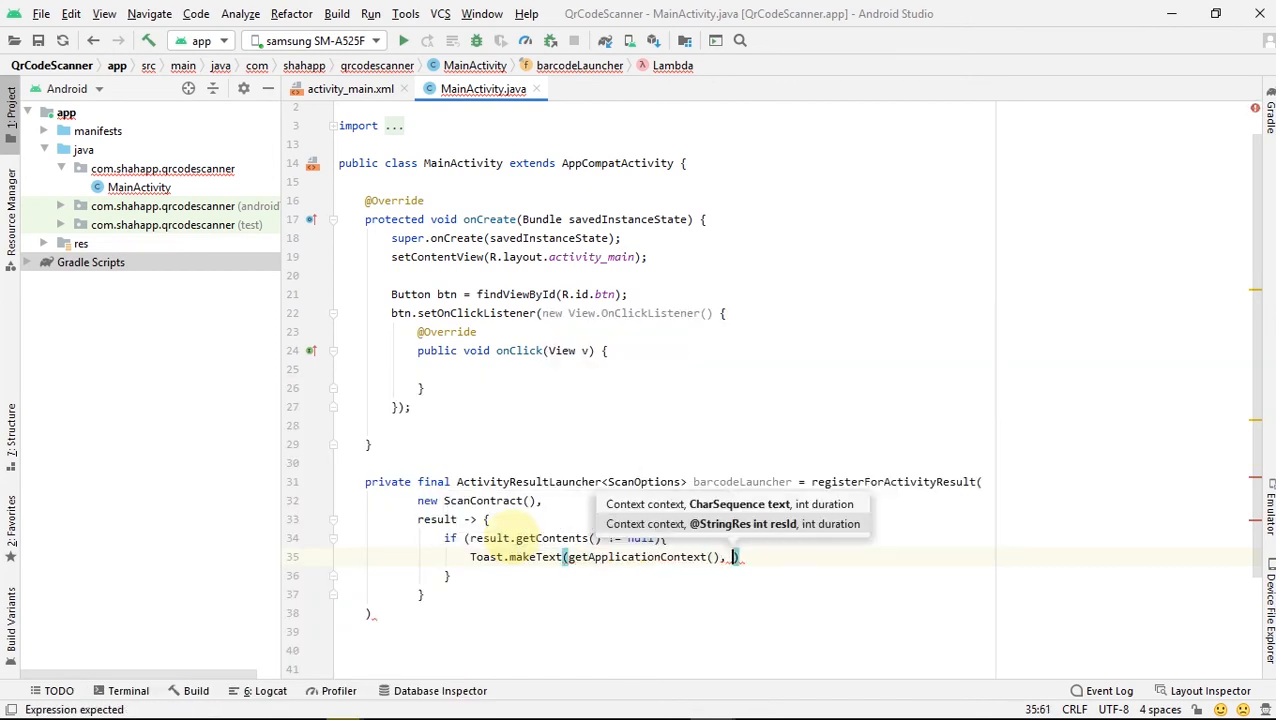
pyautogui.write('resId: "scan"')
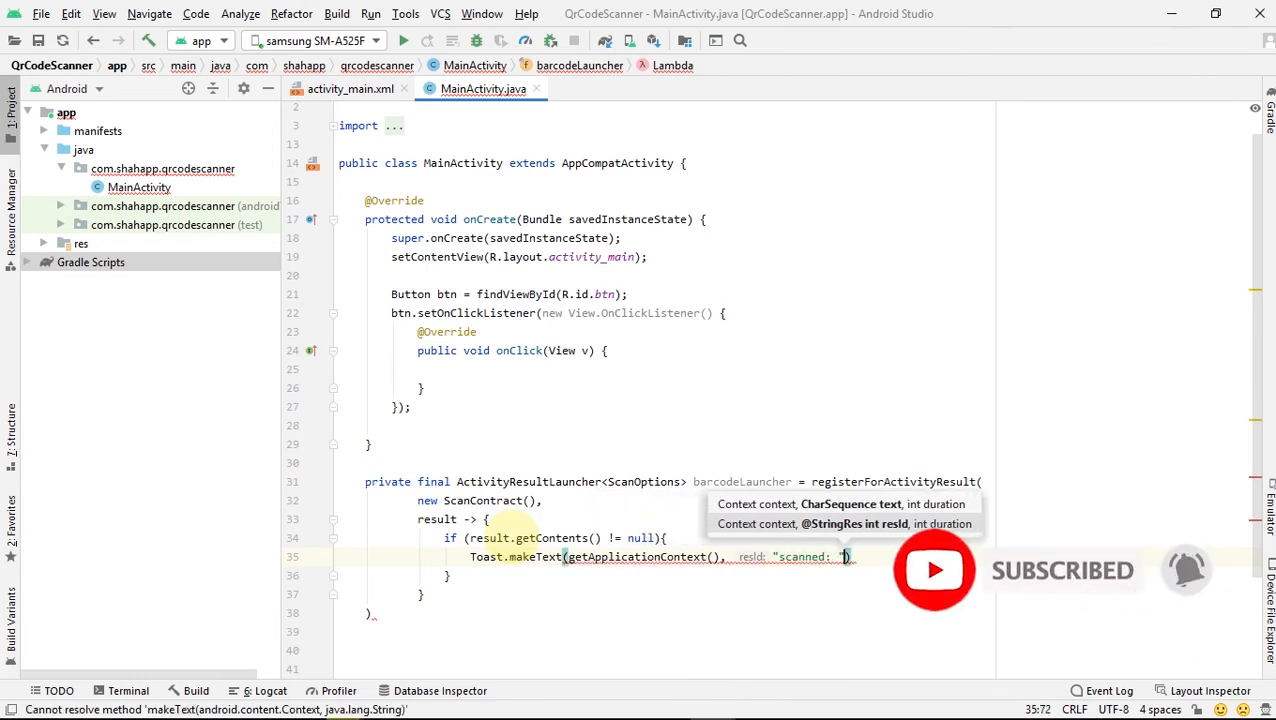
pyautogui.write('+ result.getContents(')
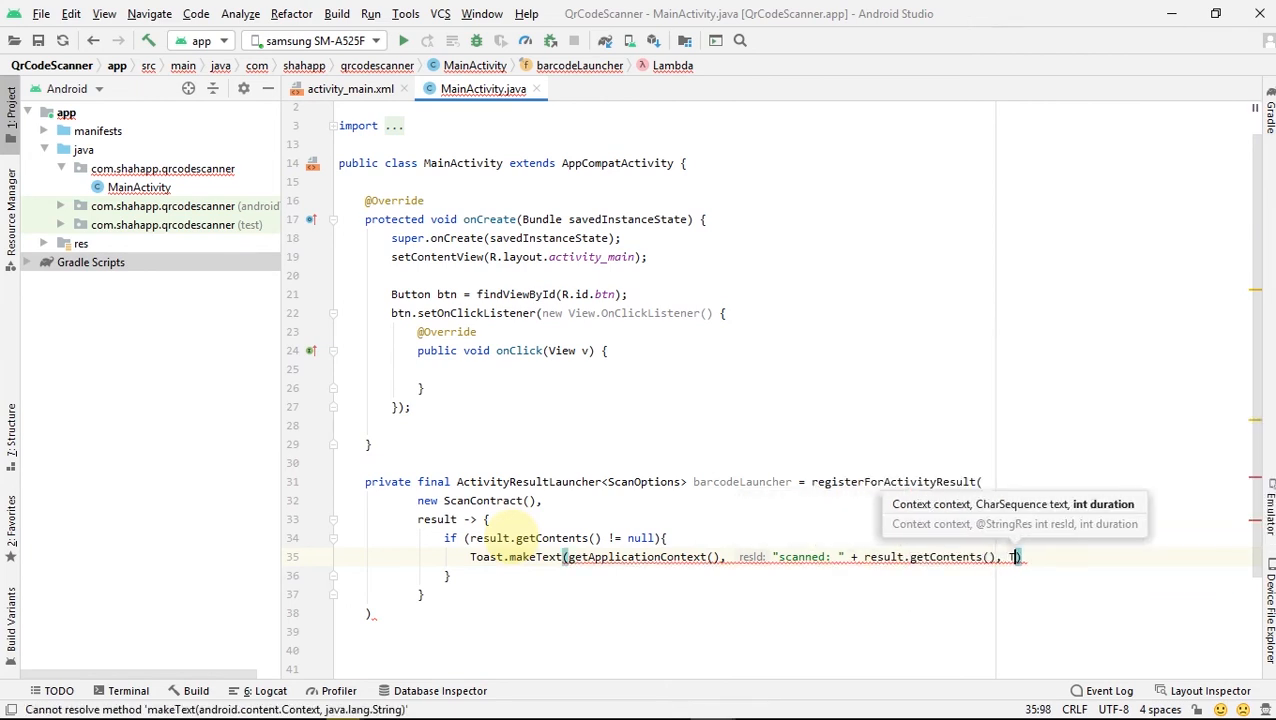
pyautogui.write('Toast.LENGTH_LONG')
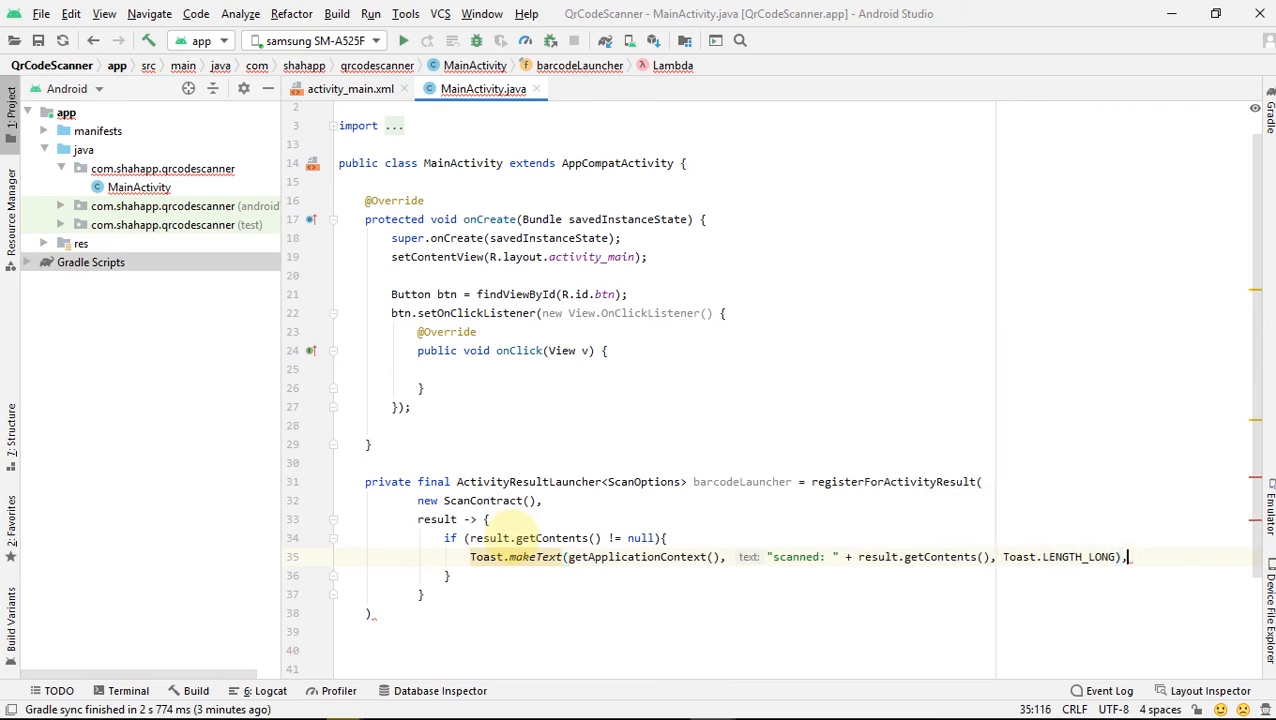
pyautogui.write('.show(')
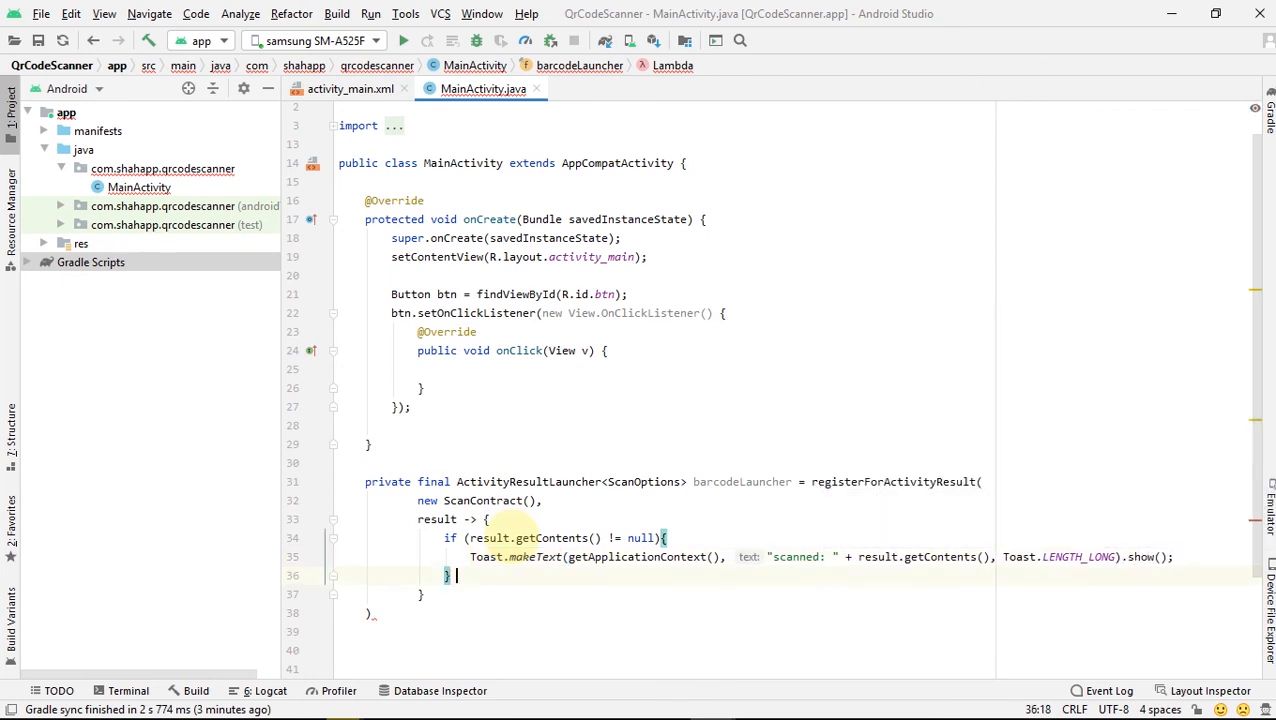
pyautogui.write('else {')
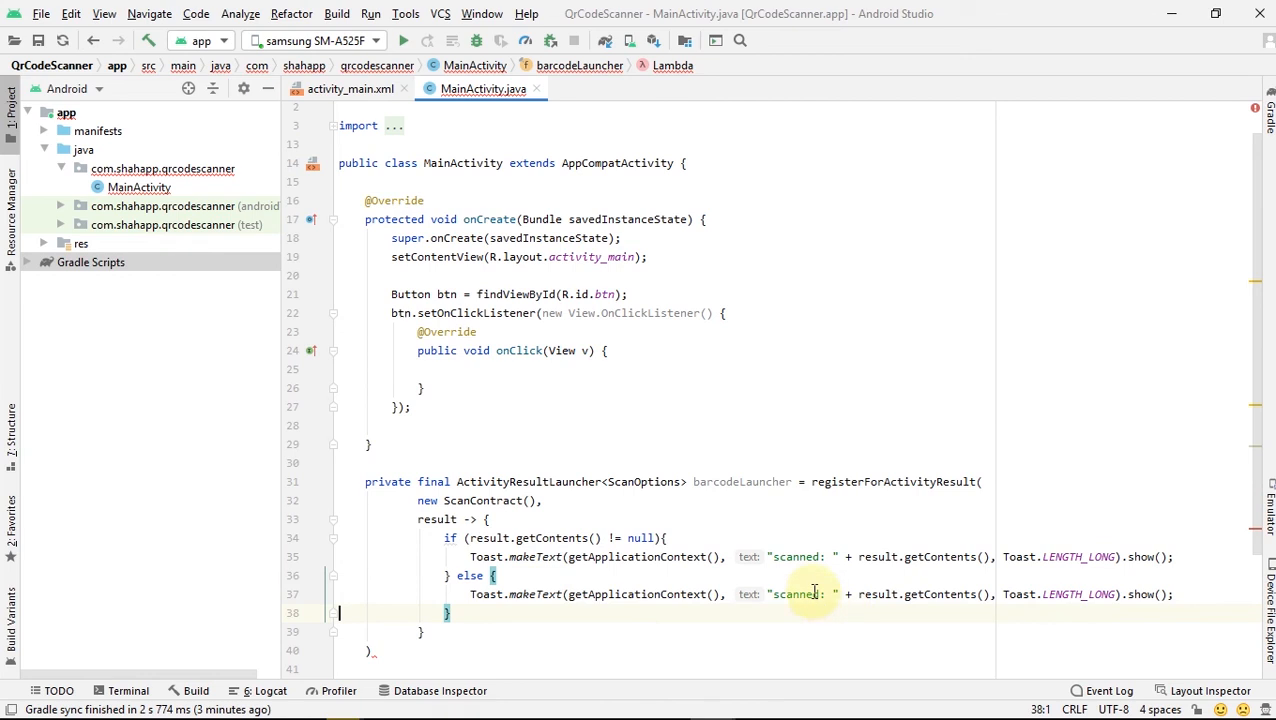
# Make the else branch toast 'canceled' without the appended scan contents
pyautogui.write('car')
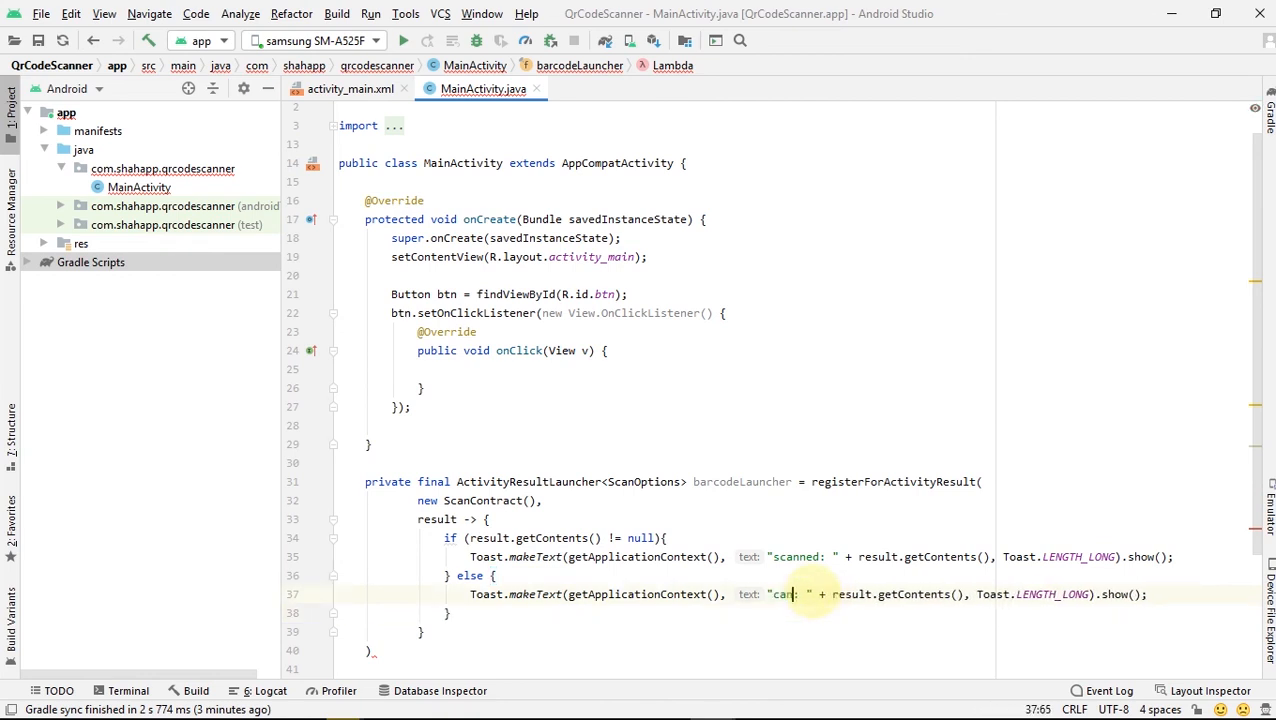
pyautogui.write('canceled')
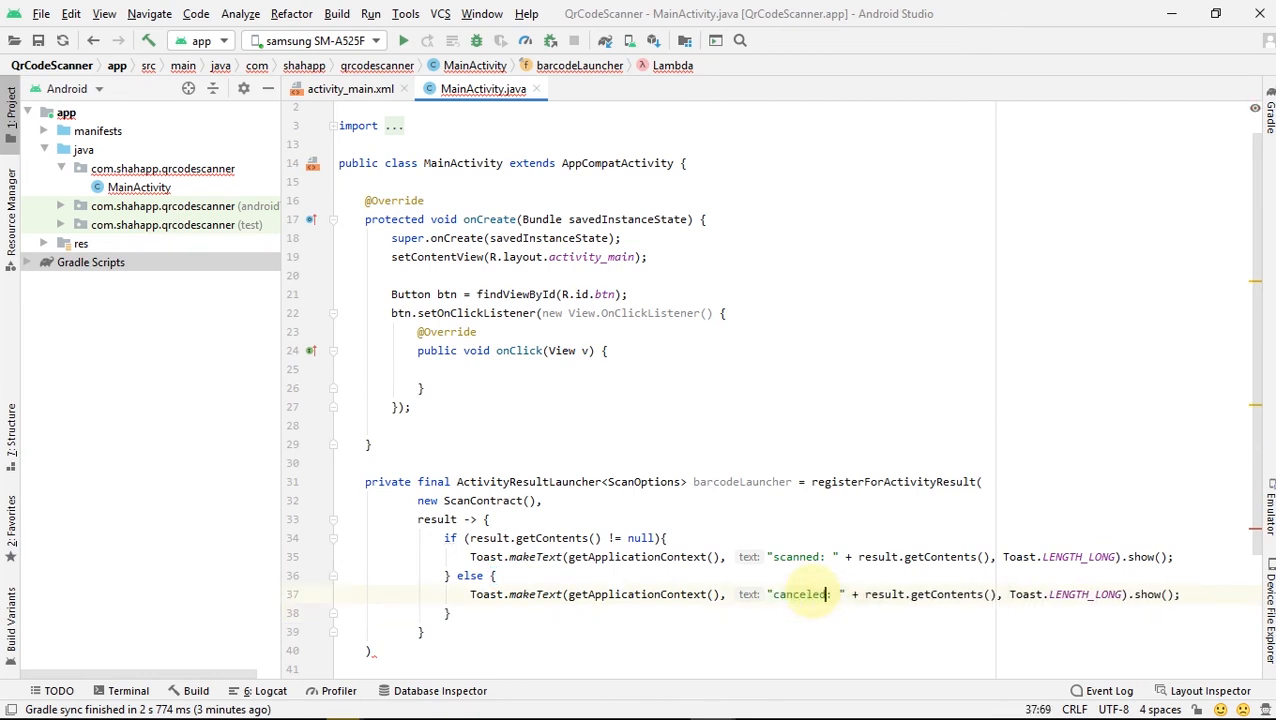
pyautogui.click(832, 594)
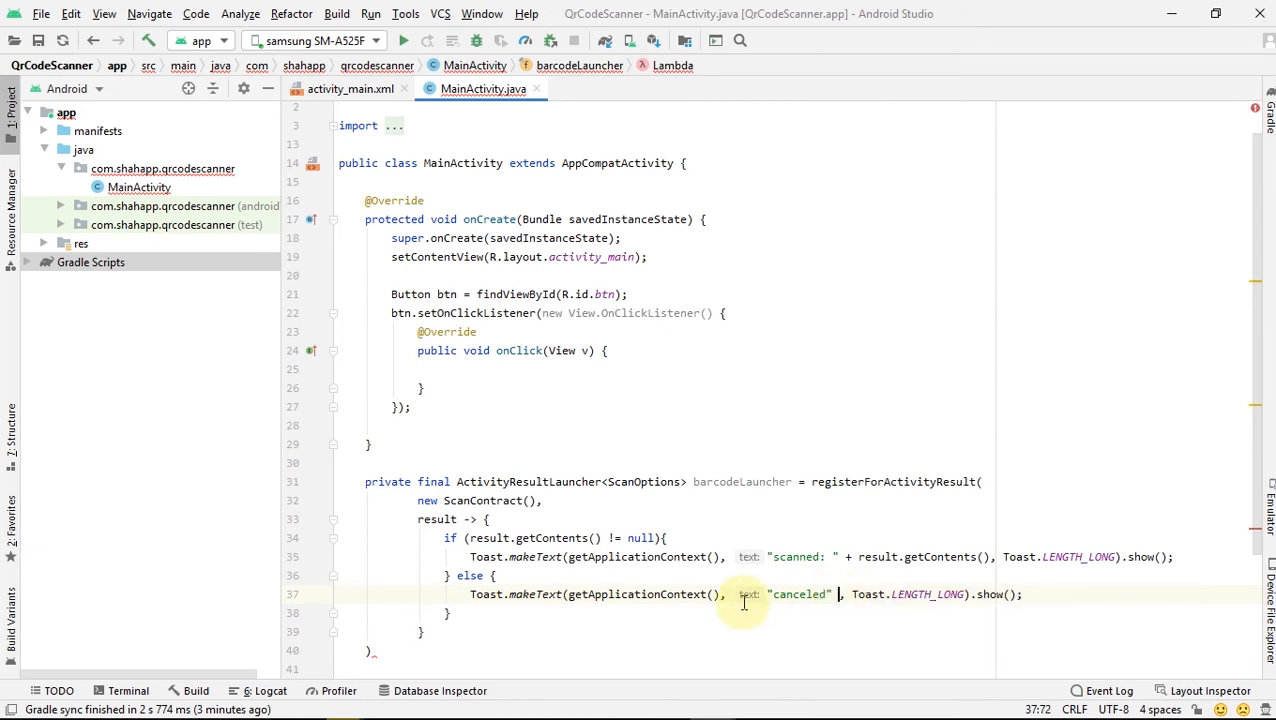
pyautogui.click(444, 368)
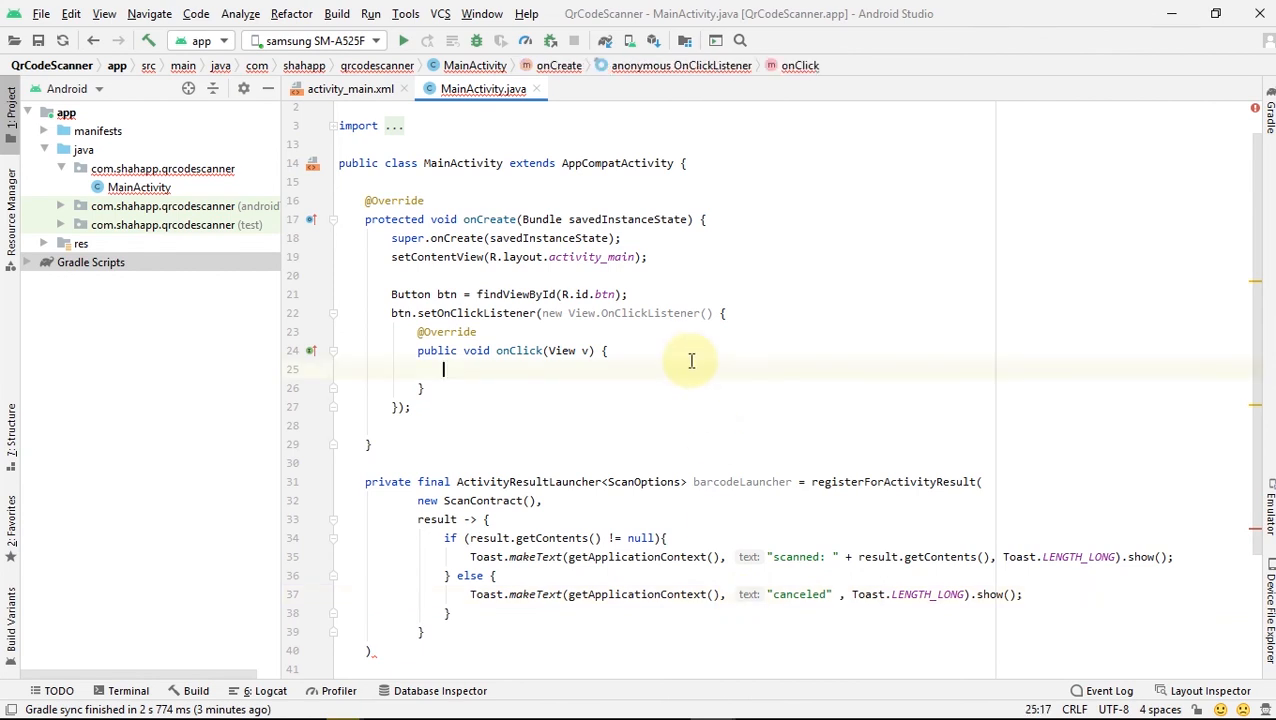
# In onClick create ScanOptions scanOptions = new ScanOptions() and call barcodeLauncher.launch(scanOptions)
pyautogui.write('ScanOption')
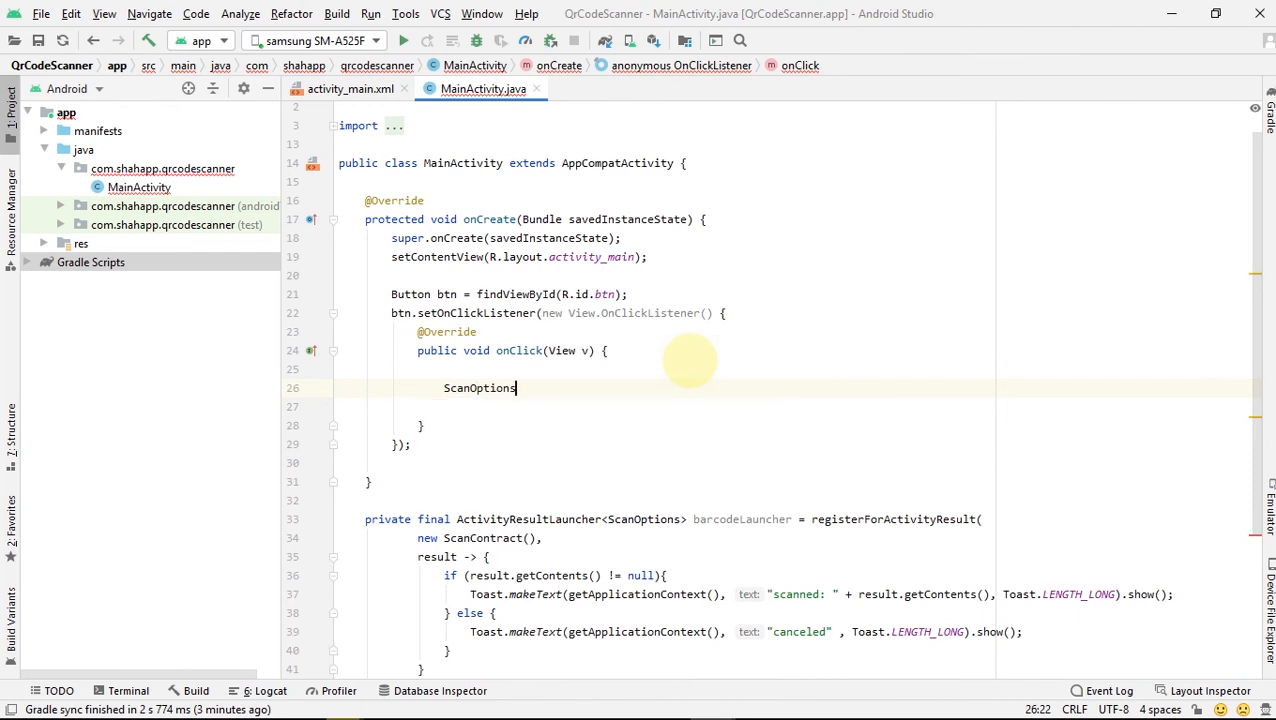
pyautogui.write('scanOptions = ne')
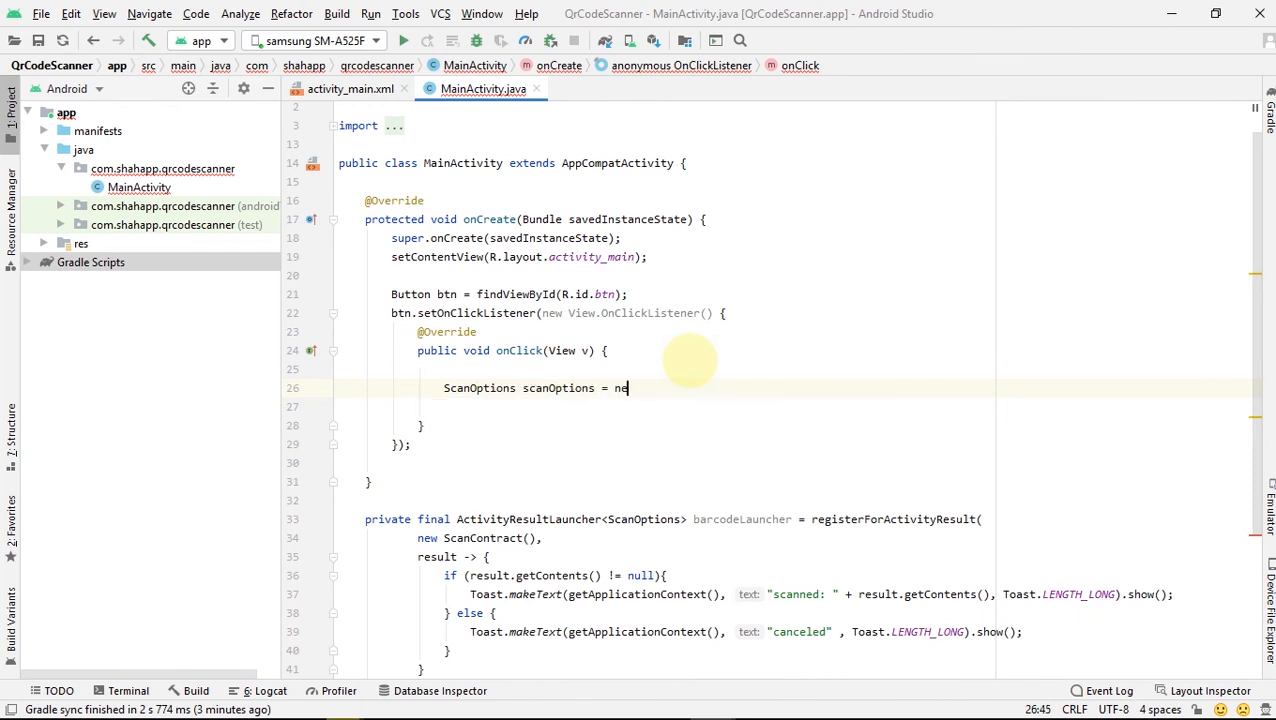
pyautogui.write('w ScanOptions();')
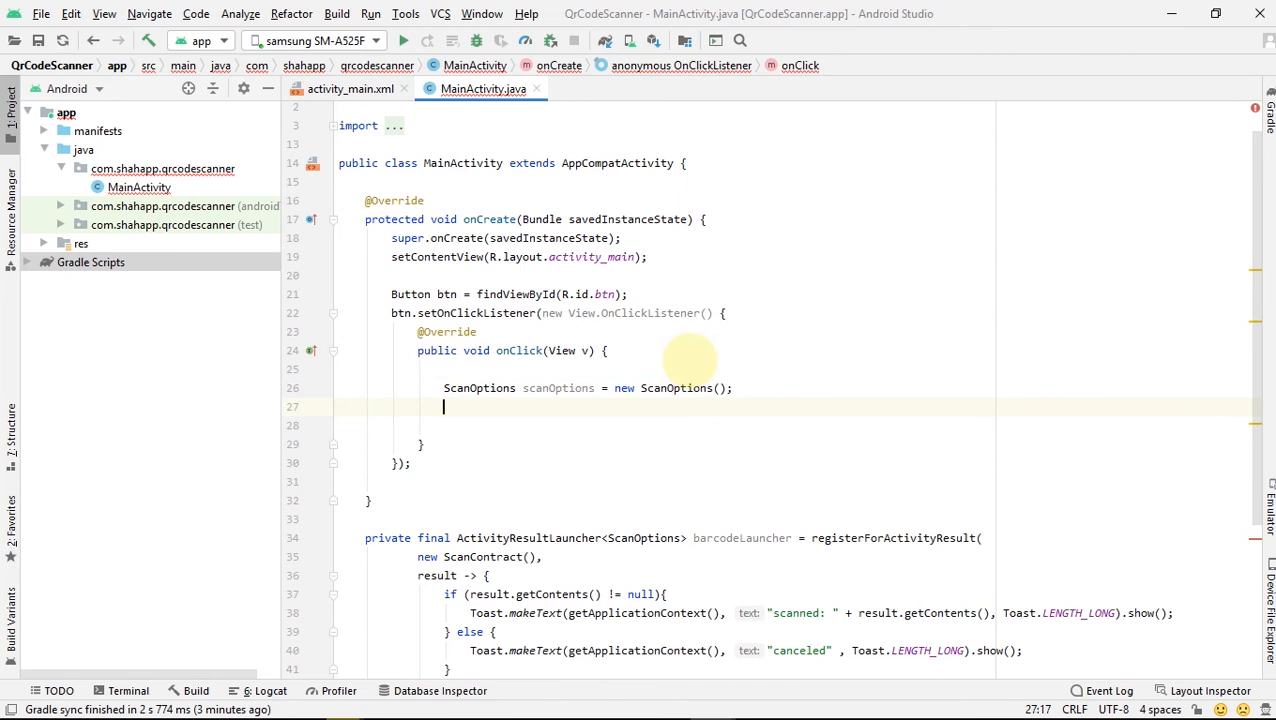
pyautogui.write('barcodeLauncher.launch(scanOptions);')
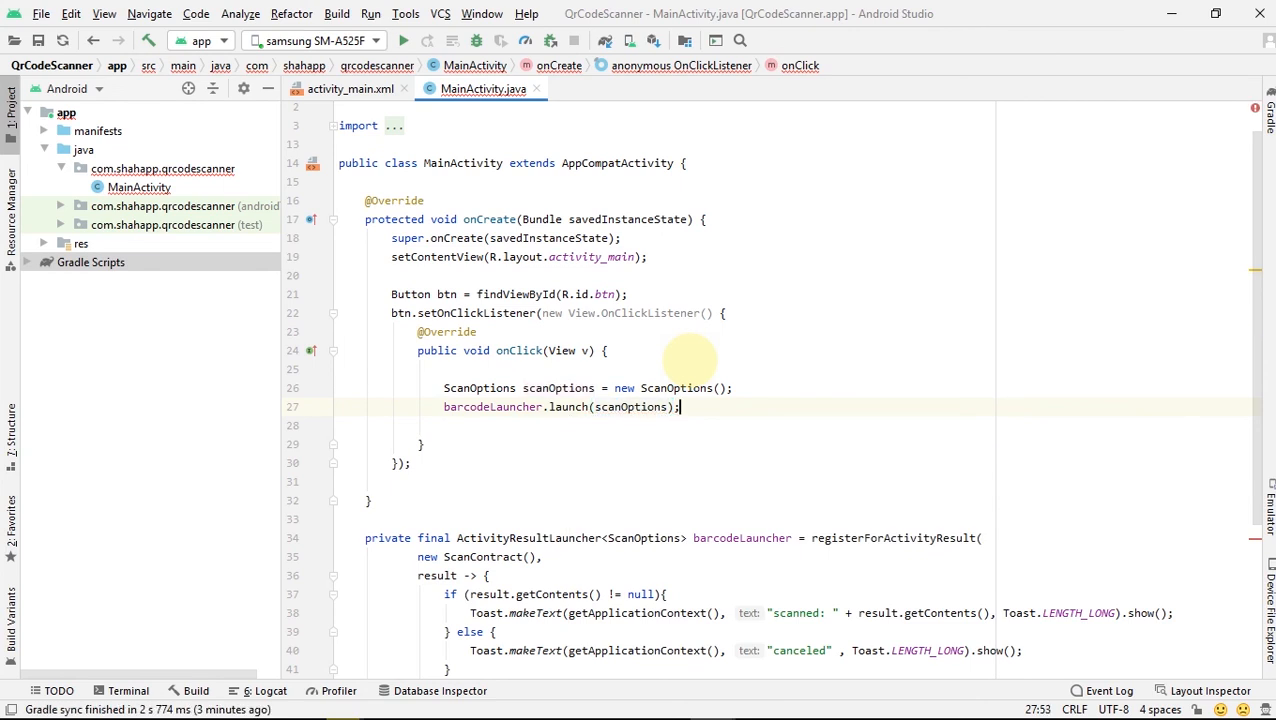
pyautogui.scroll(-3)
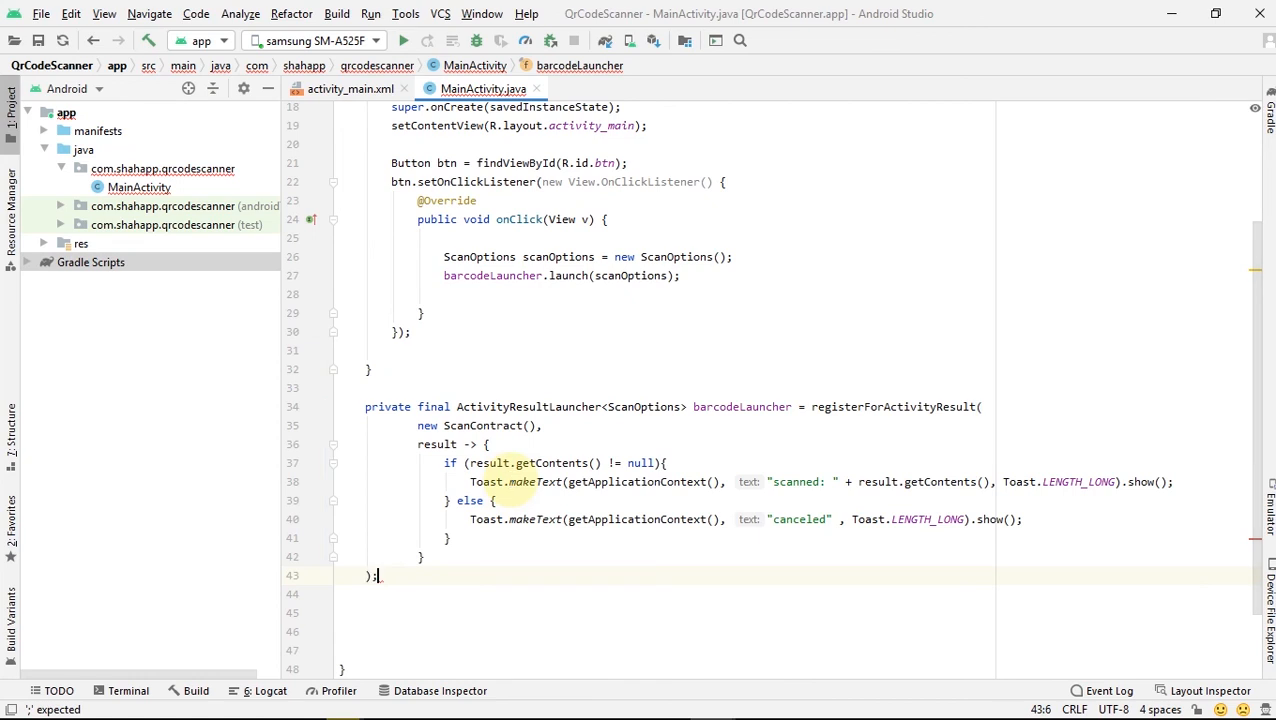
pyautogui.scroll(3)
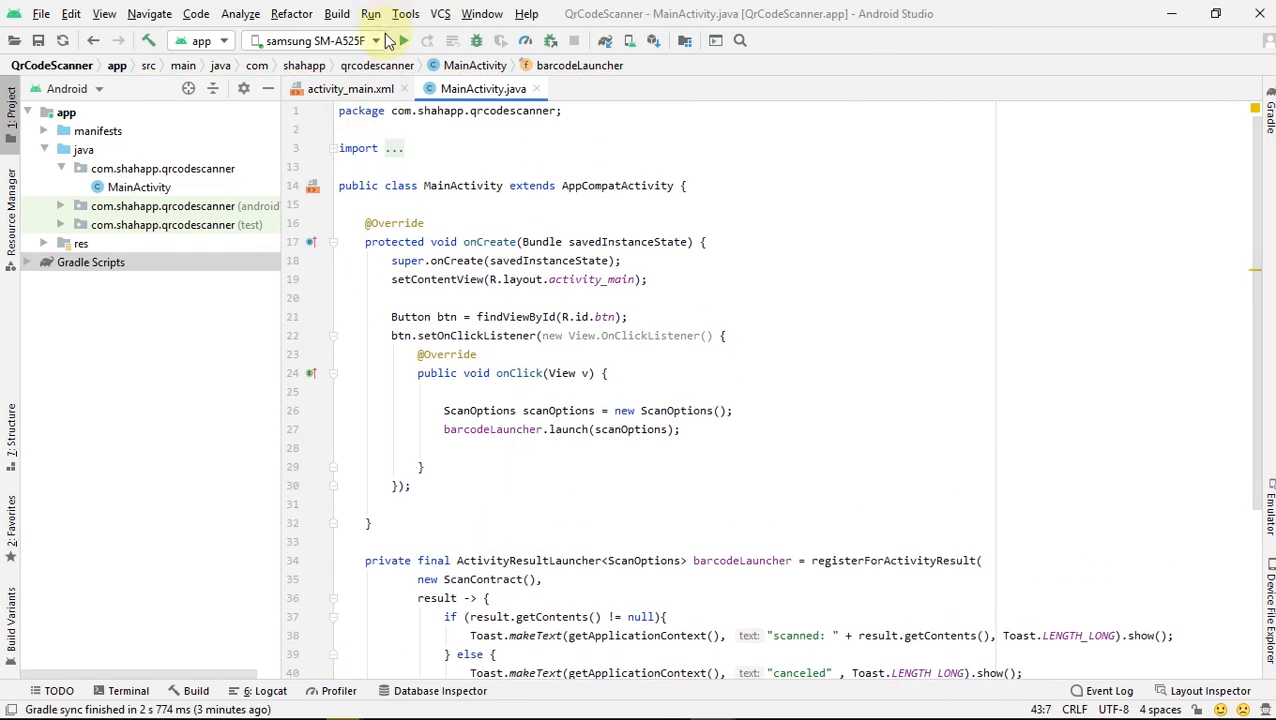
# Run the app on the samsung SM-A525F and tap Scan to bring up the camera viewfinder
pyautogui.click(402, 40)
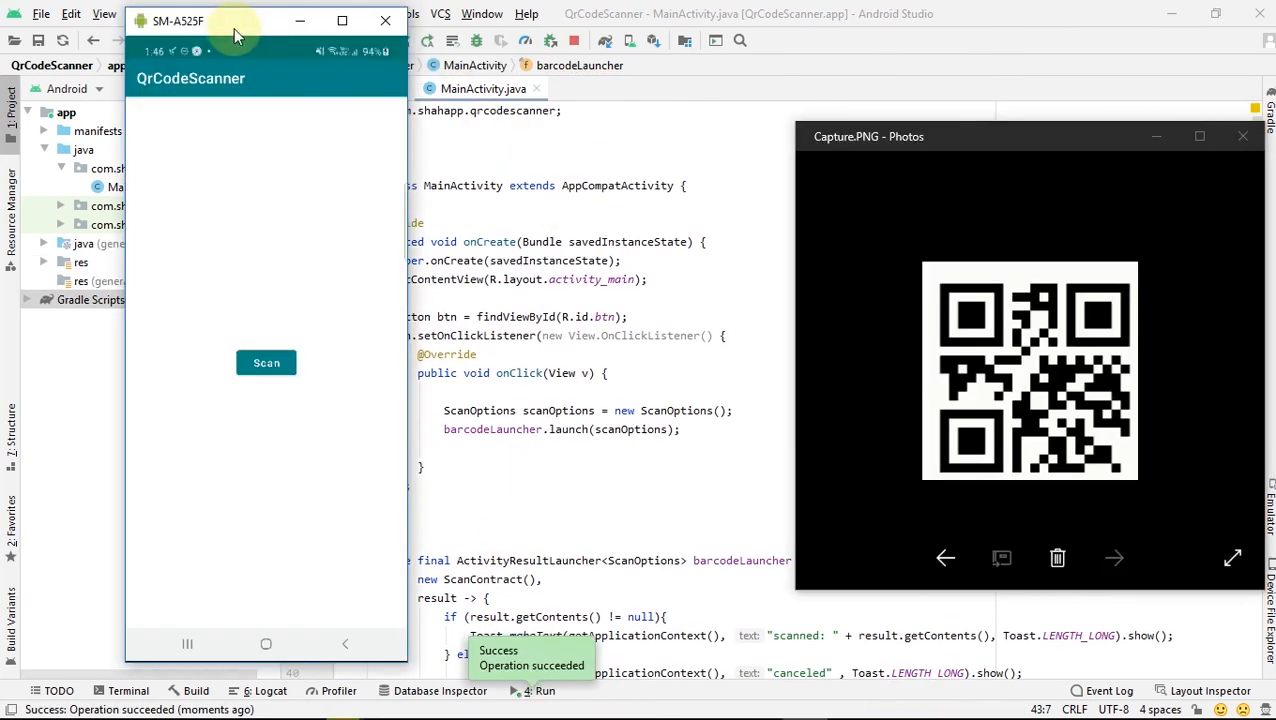
pyautogui.moveTo(748, 280)
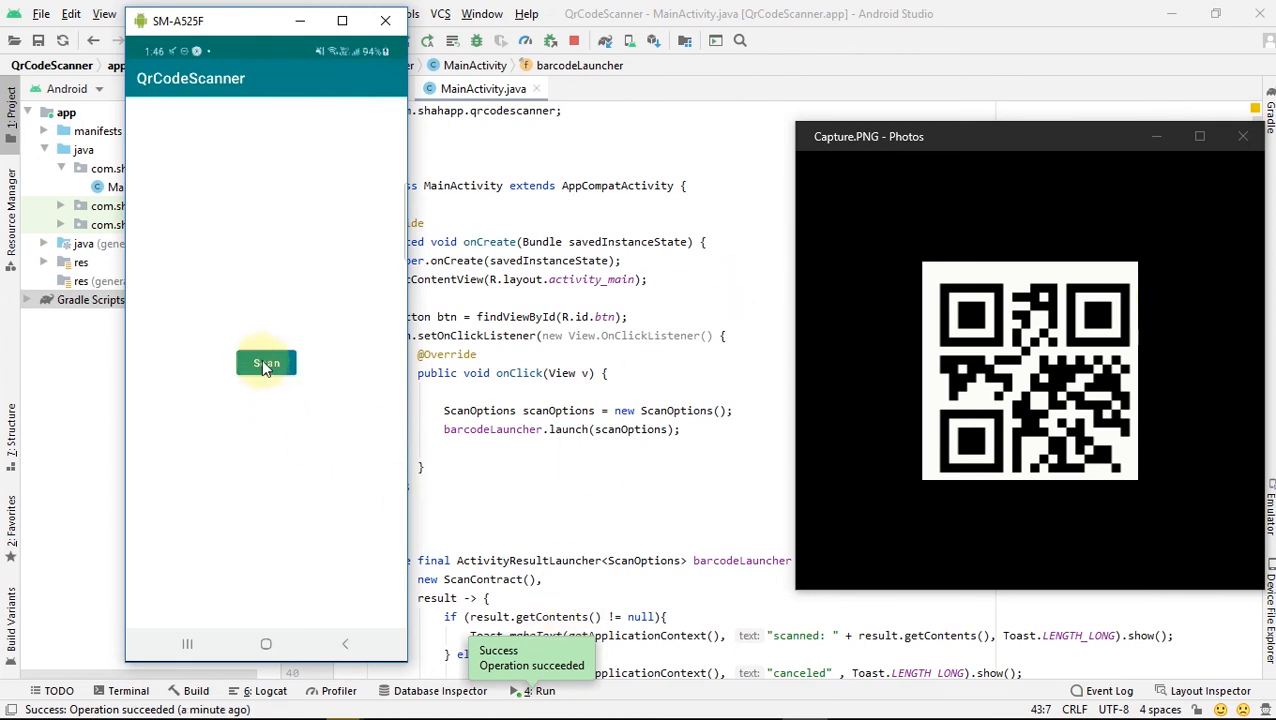
pyautogui.click(266, 362)
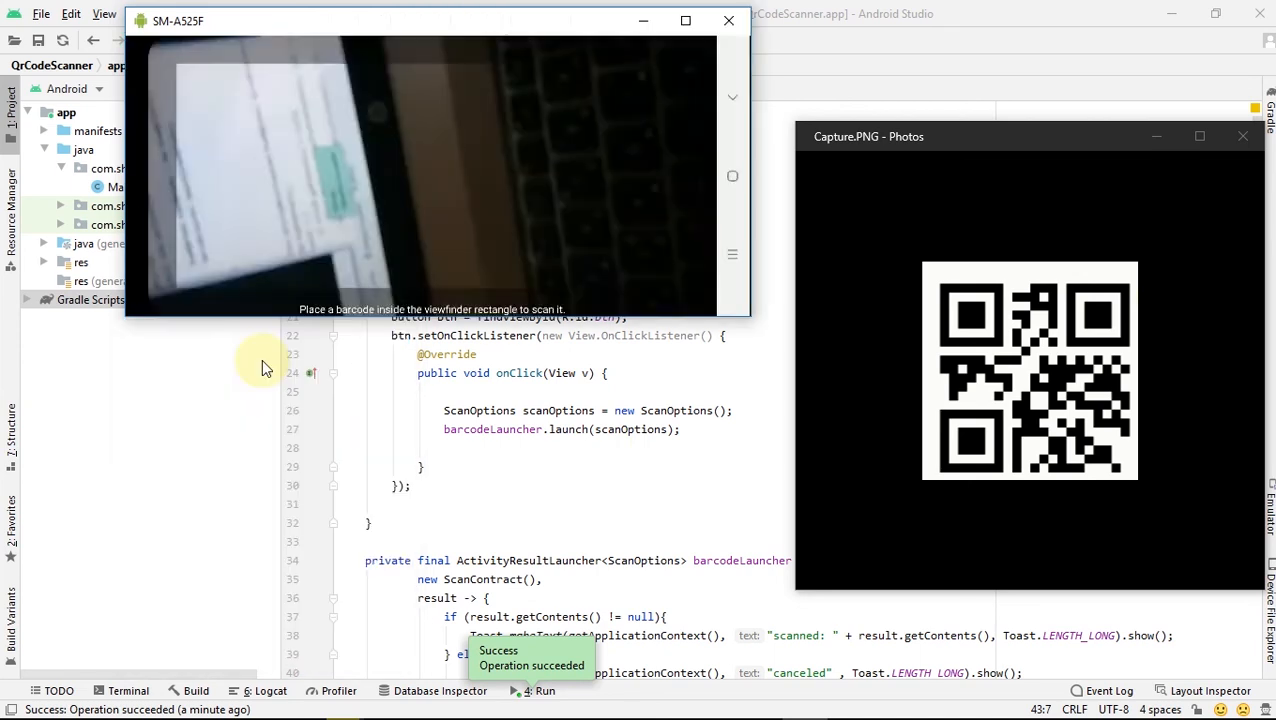